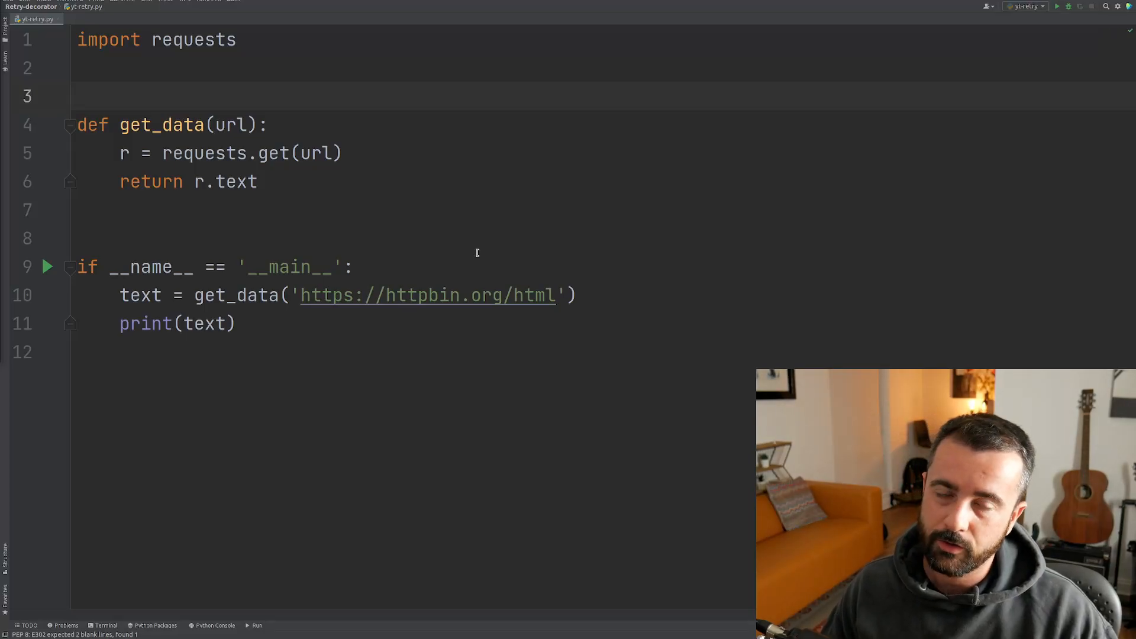
# Step: Run the yt-retry script, then open blank lines above get_data for new code
pyautogui.rightClick(476, 252)
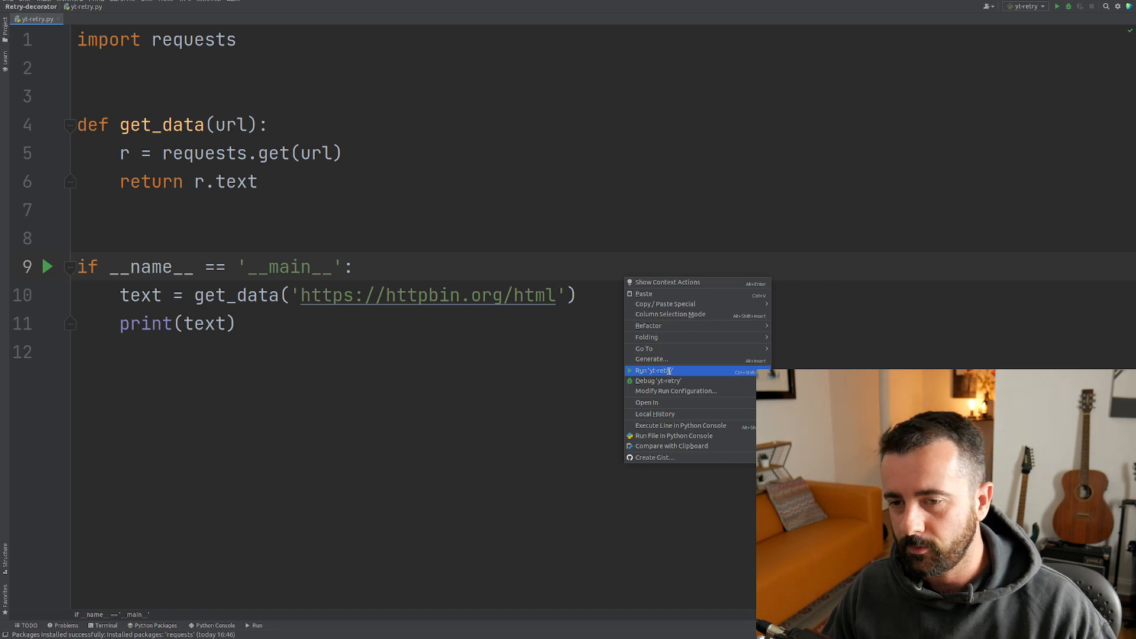
pyautogui.click(652, 371)
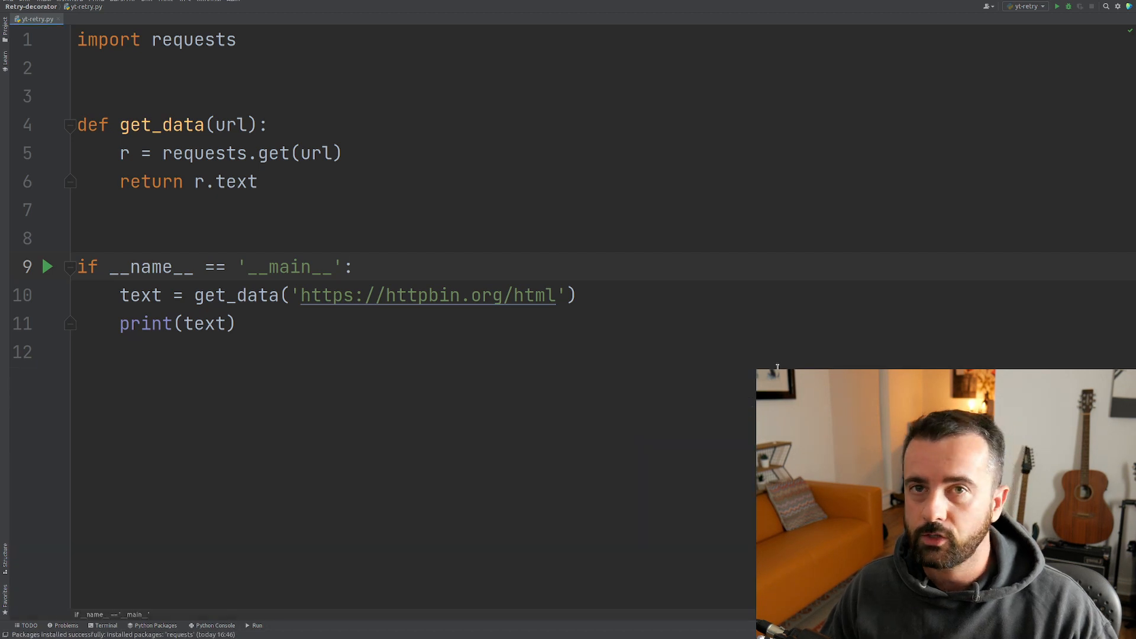
pyautogui.moveTo(669, 342)
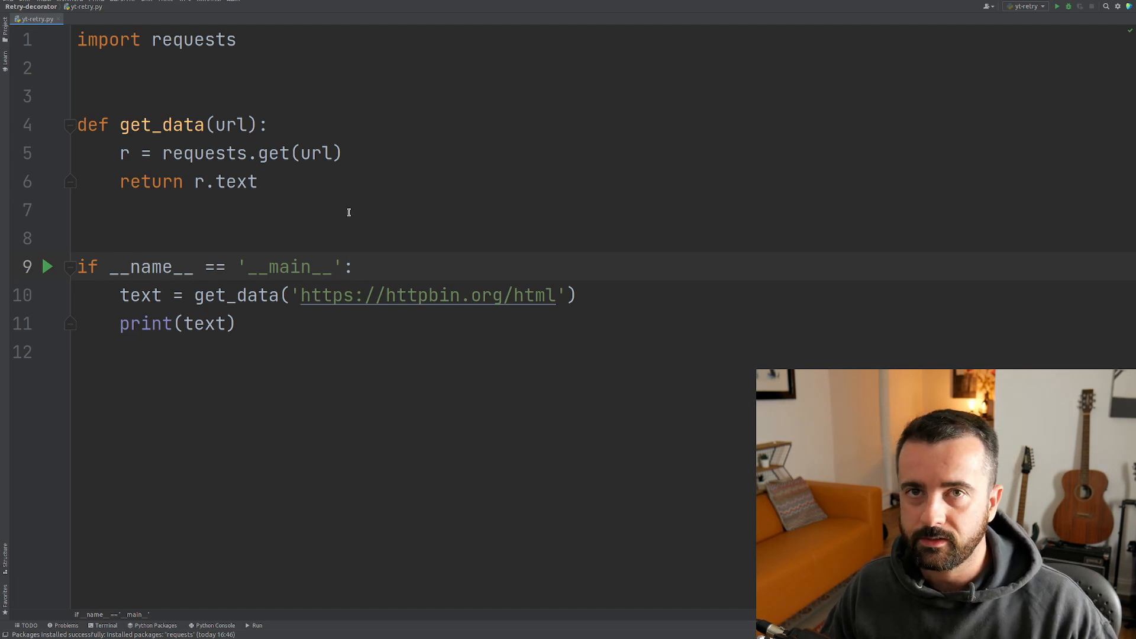
pyautogui.write('@n')
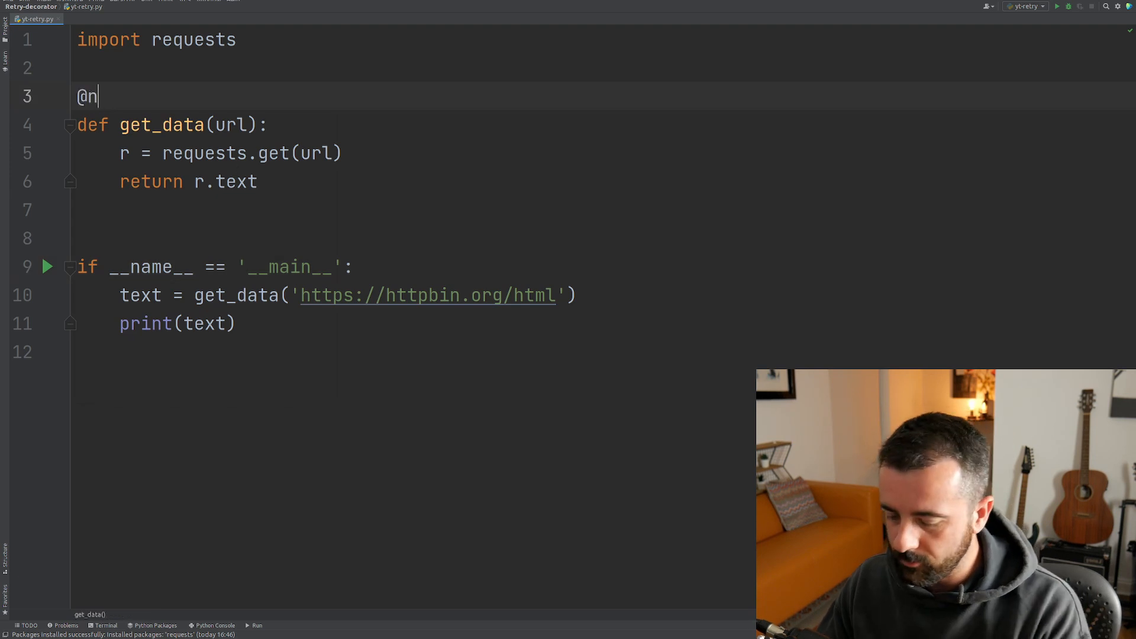
pyautogui.write('ame')
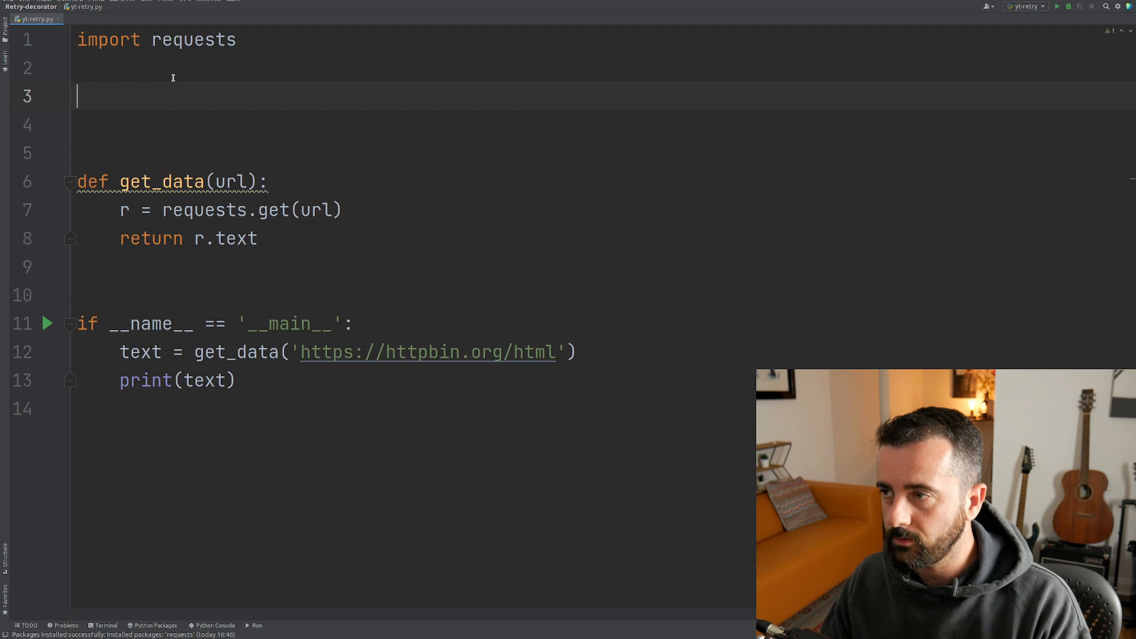
# Step: Define def retry(func): on line 3, just above get_data
pyautogui.write('def')
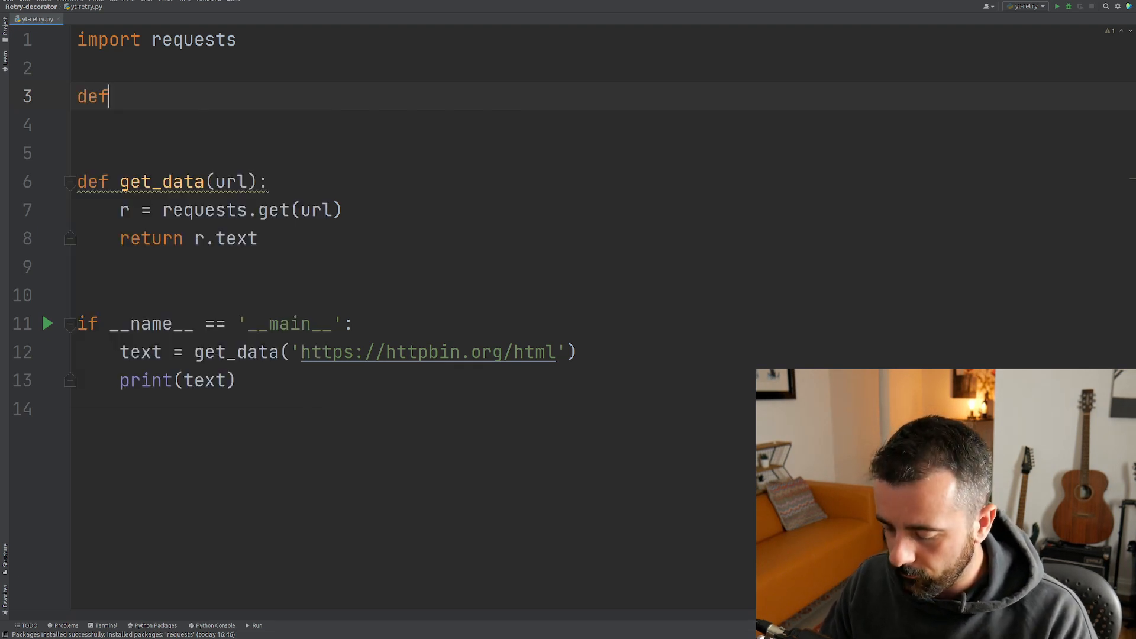
pyautogui.write('retry()')
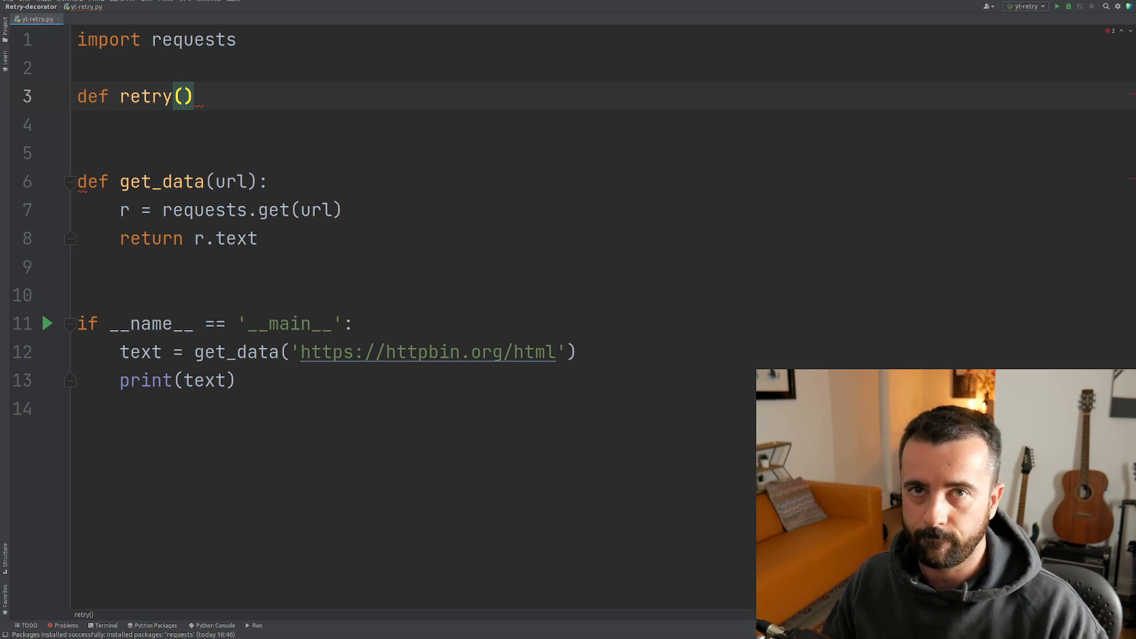
pyautogui.write('funct')
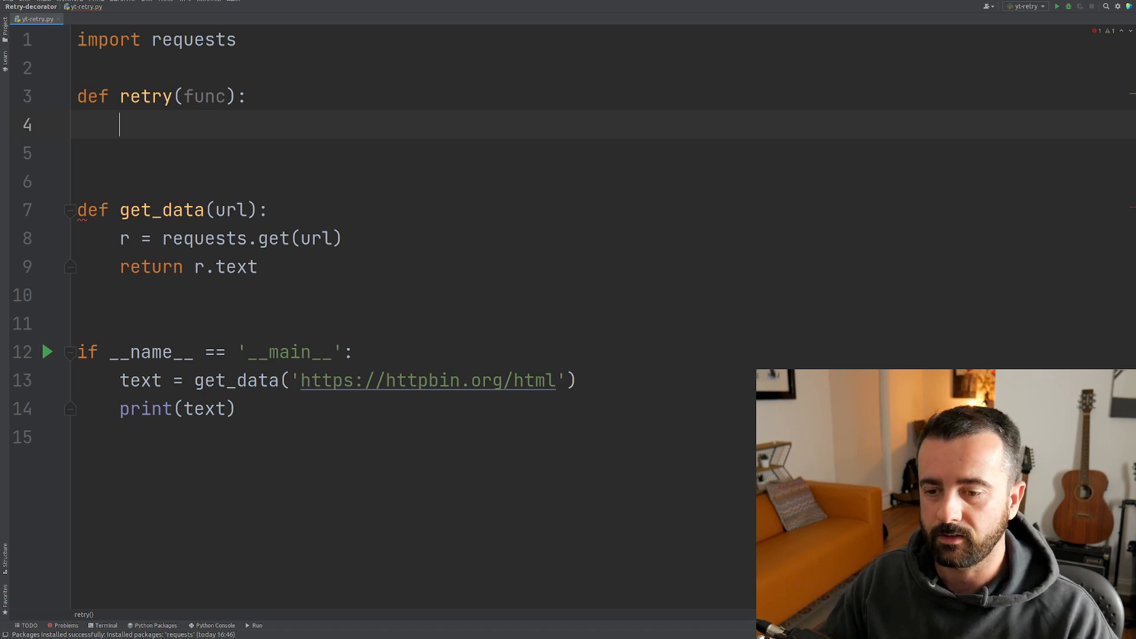
# Step: Define def retry_wrapper(*args, **kwargs): nested inside retry
pyautogui.write('d')
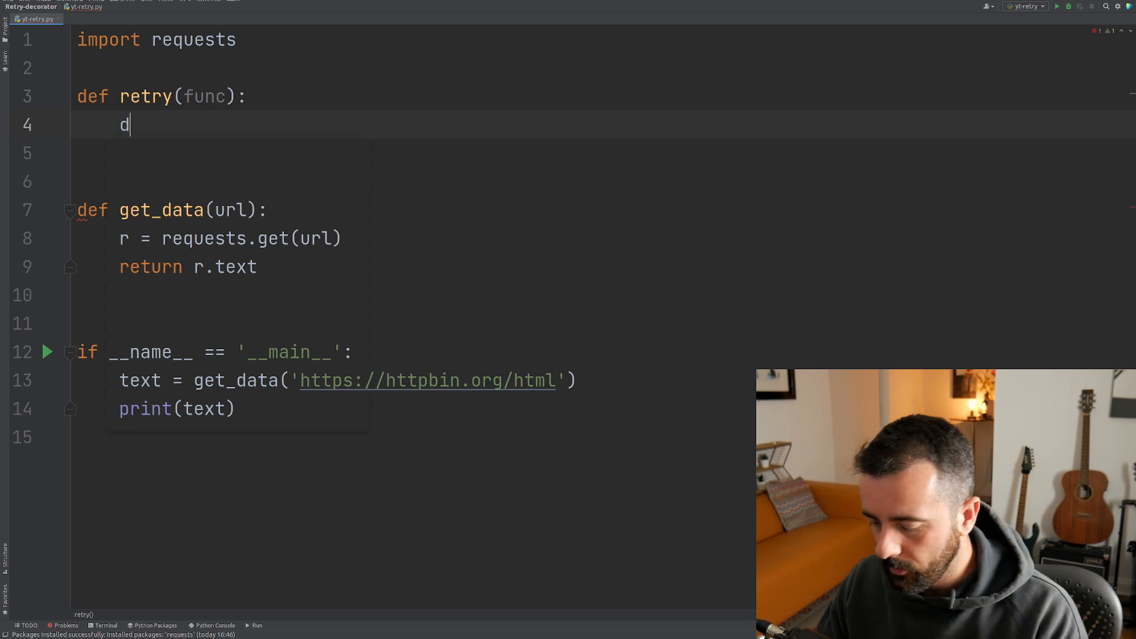
pyautogui.write('ef')
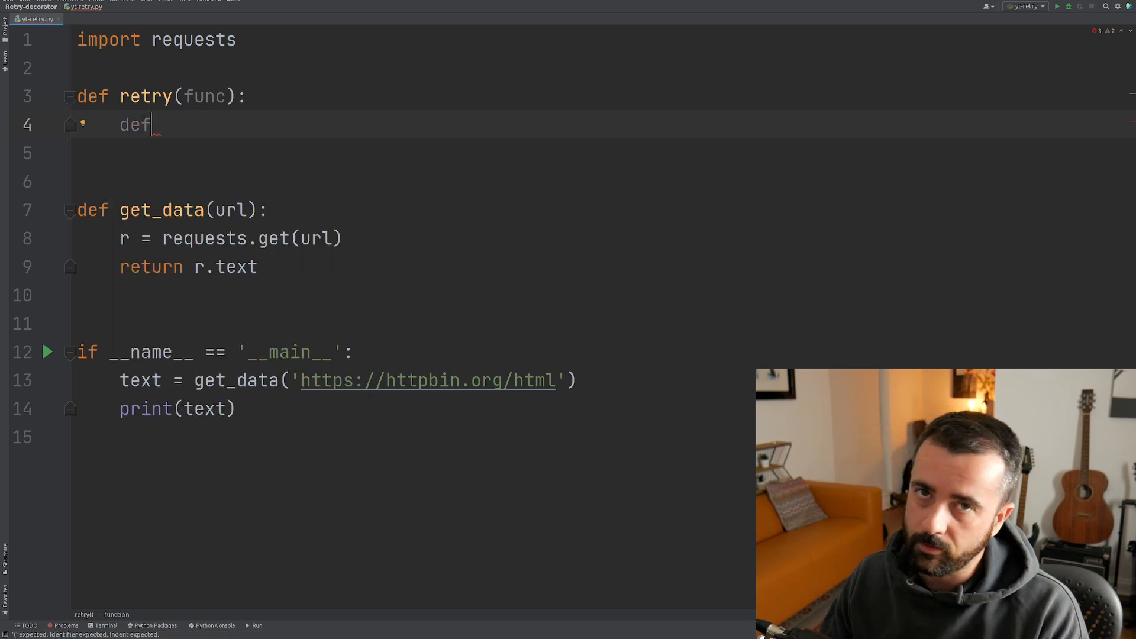
pyautogui.write('retry')
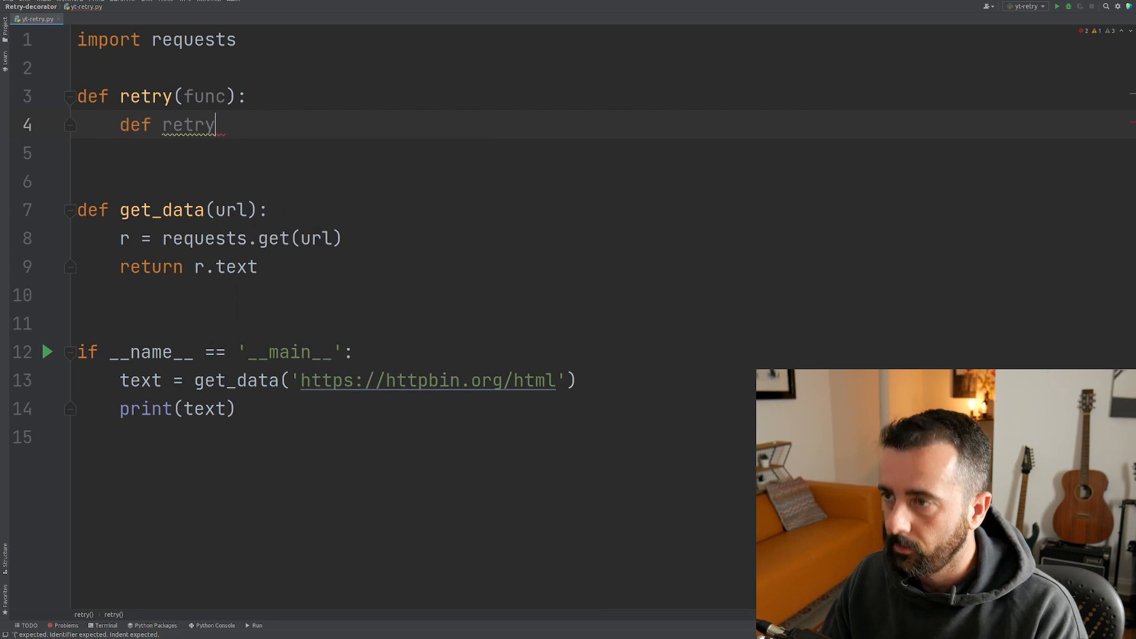
pyautogui.write('_wrapper()')
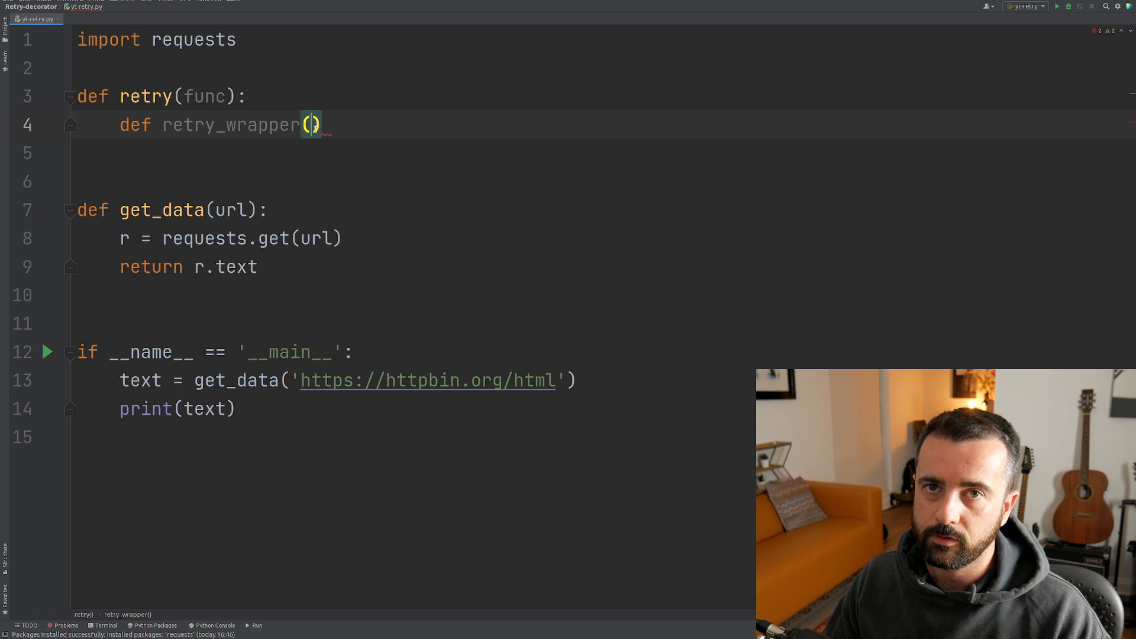
pyautogui.write('*')
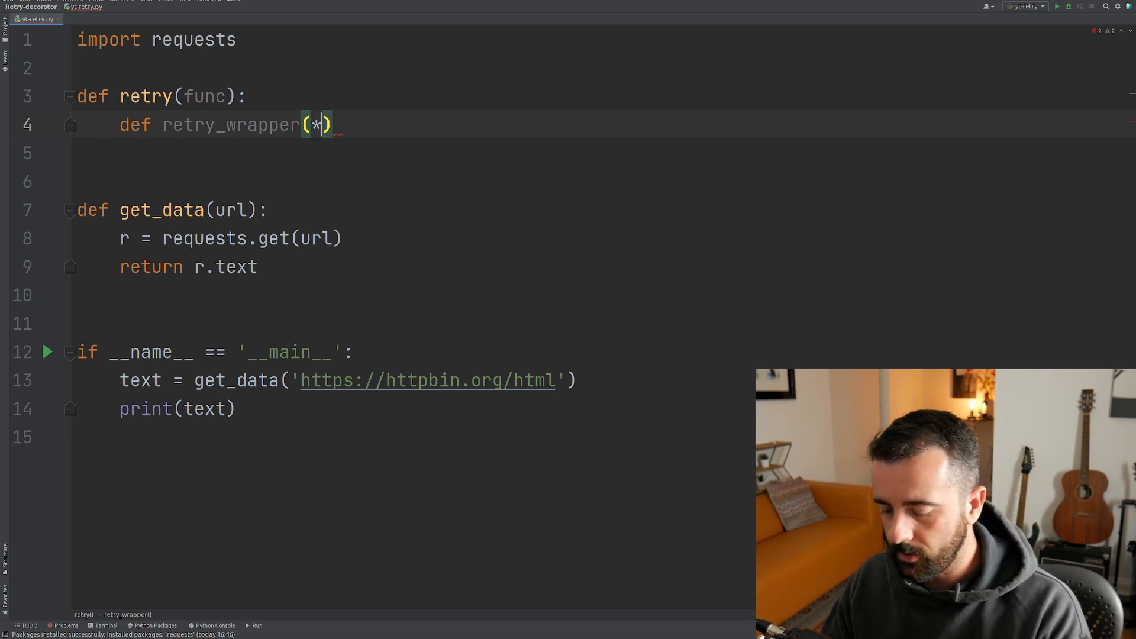
pyautogui.write('args,')
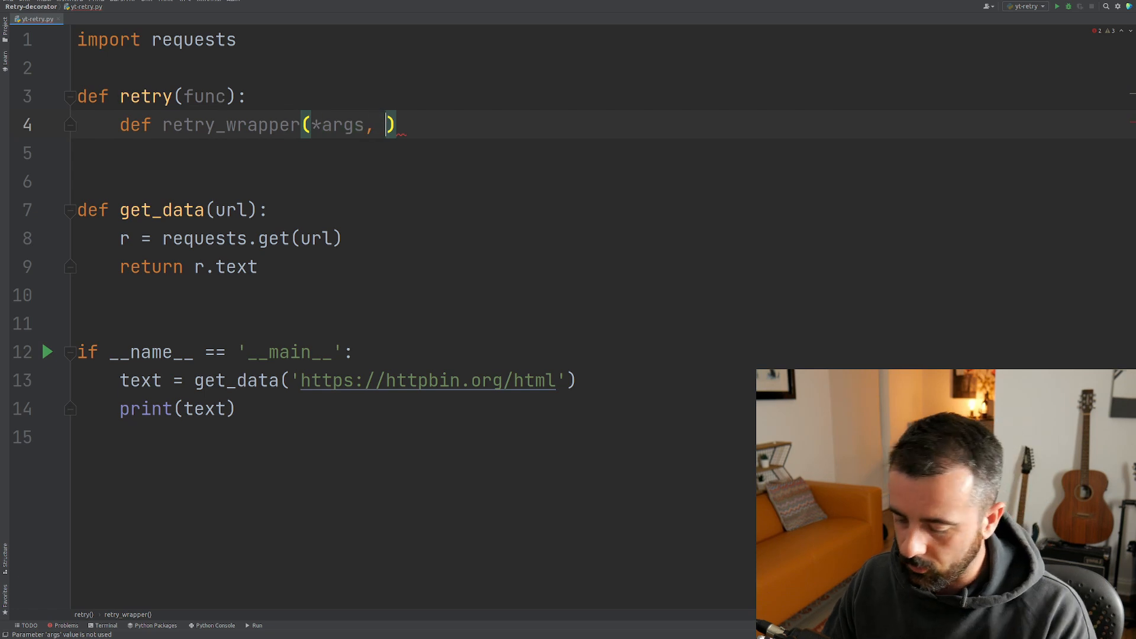
pyautogui.write('**kwargs')
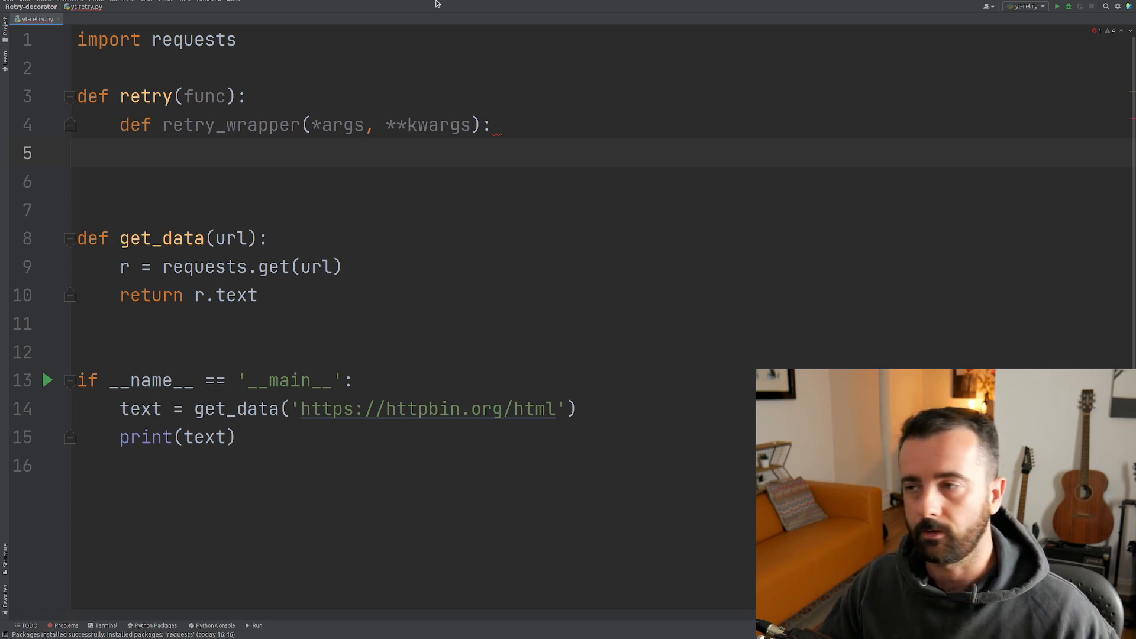
# Step: Add retries=3 to retry, set attempts = 0, and open while attempts < retries:
pyautogui.write(', retr')
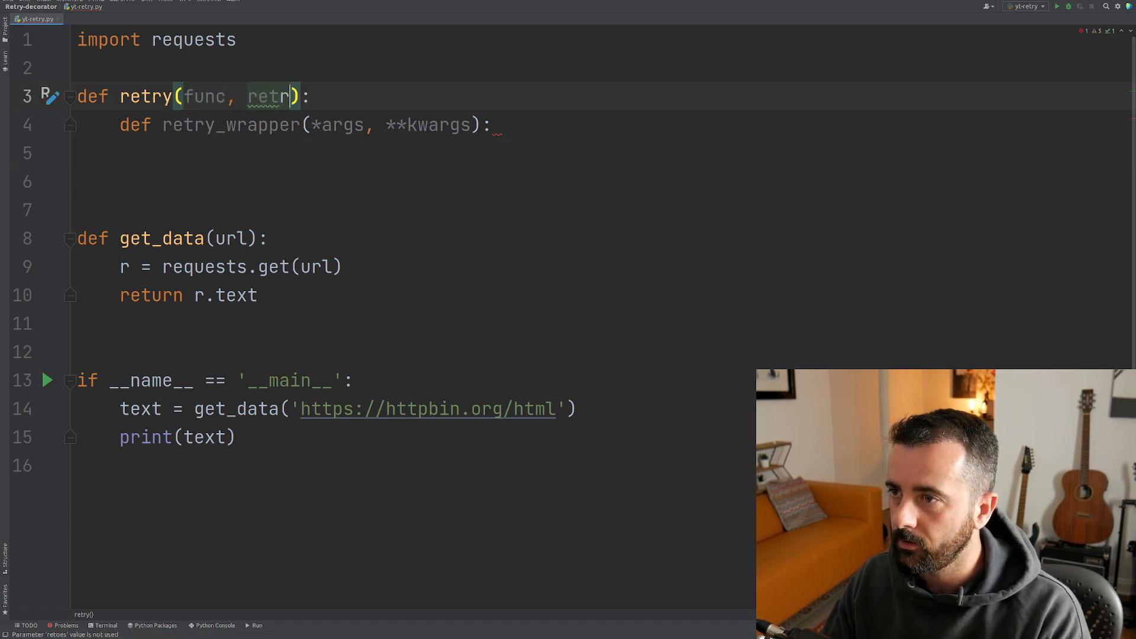
pyautogui.write('ies=3')
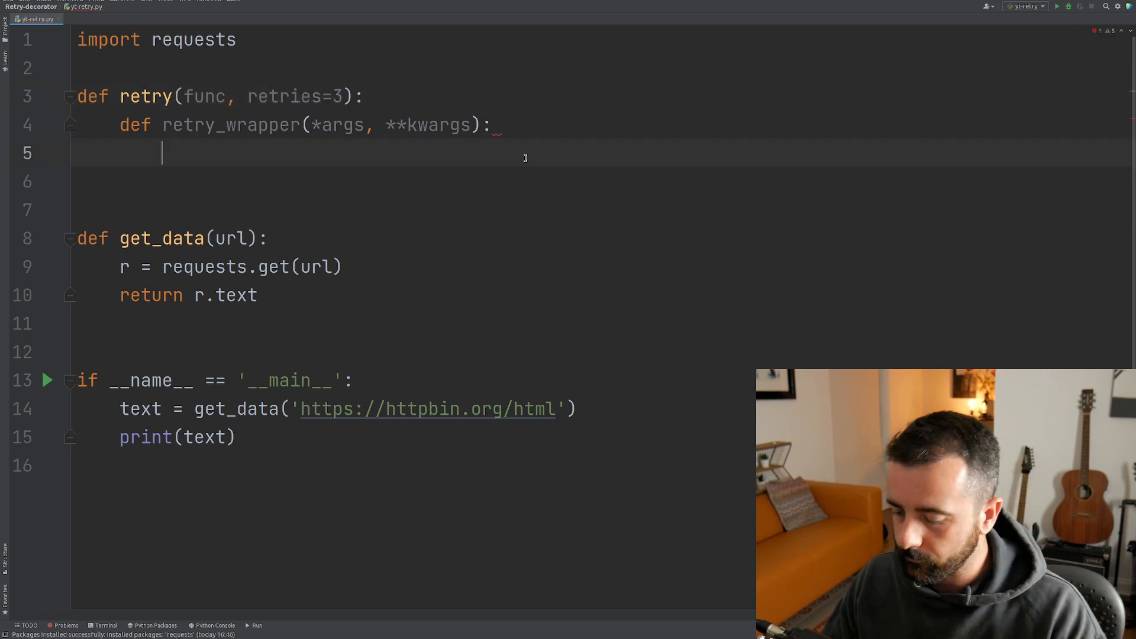
pyautogui.write('atte')
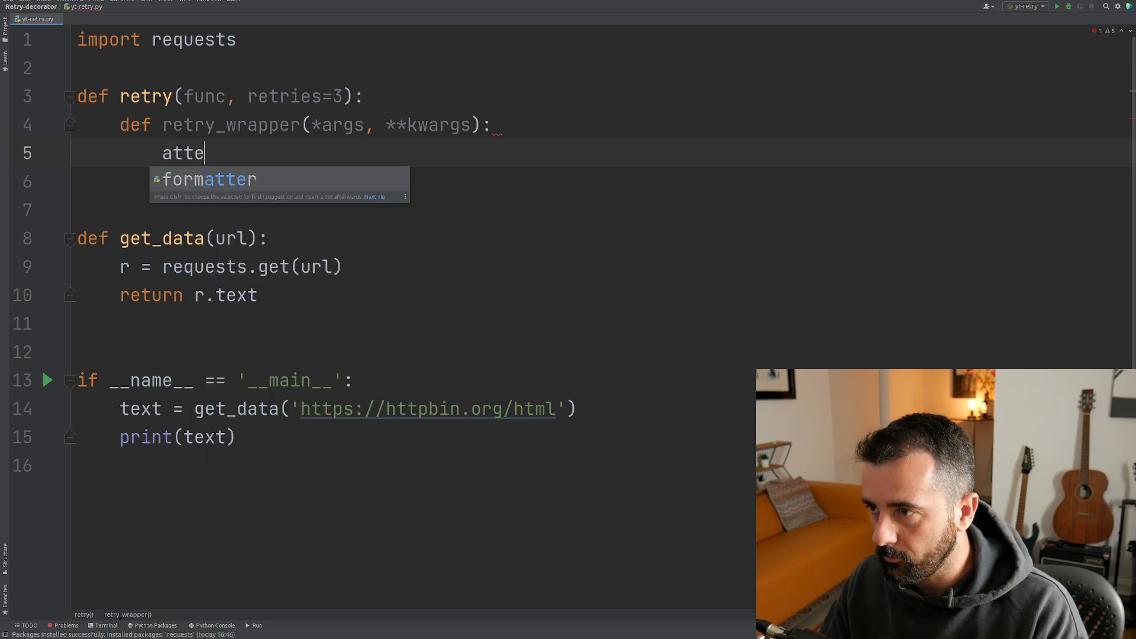
pyautogui.write('mpts = 0')
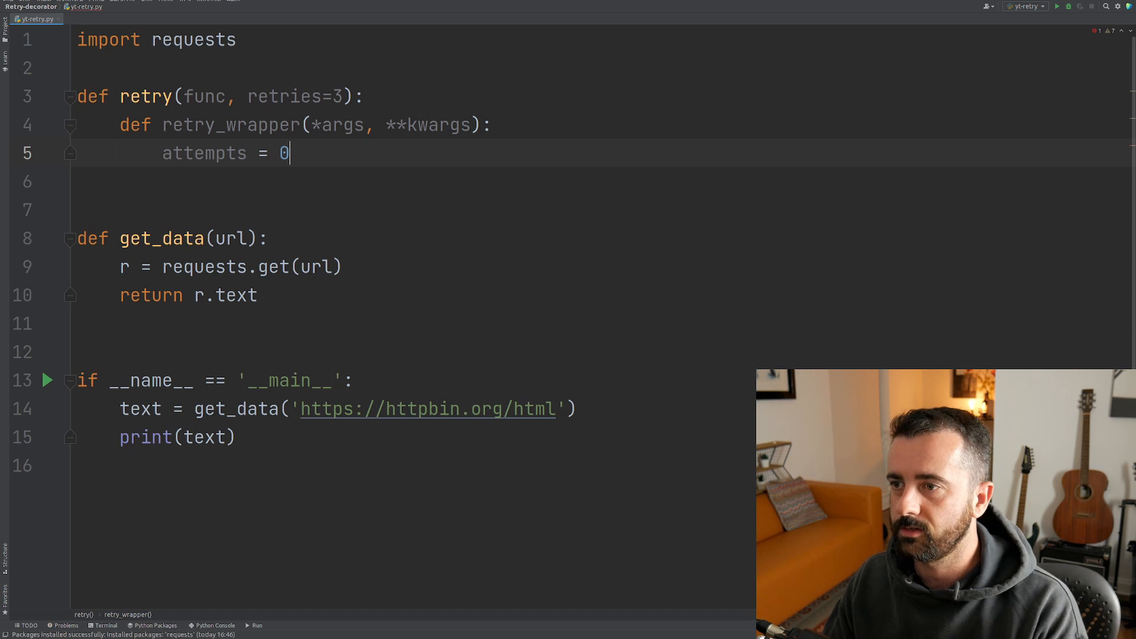
pyautogui.write('whil')
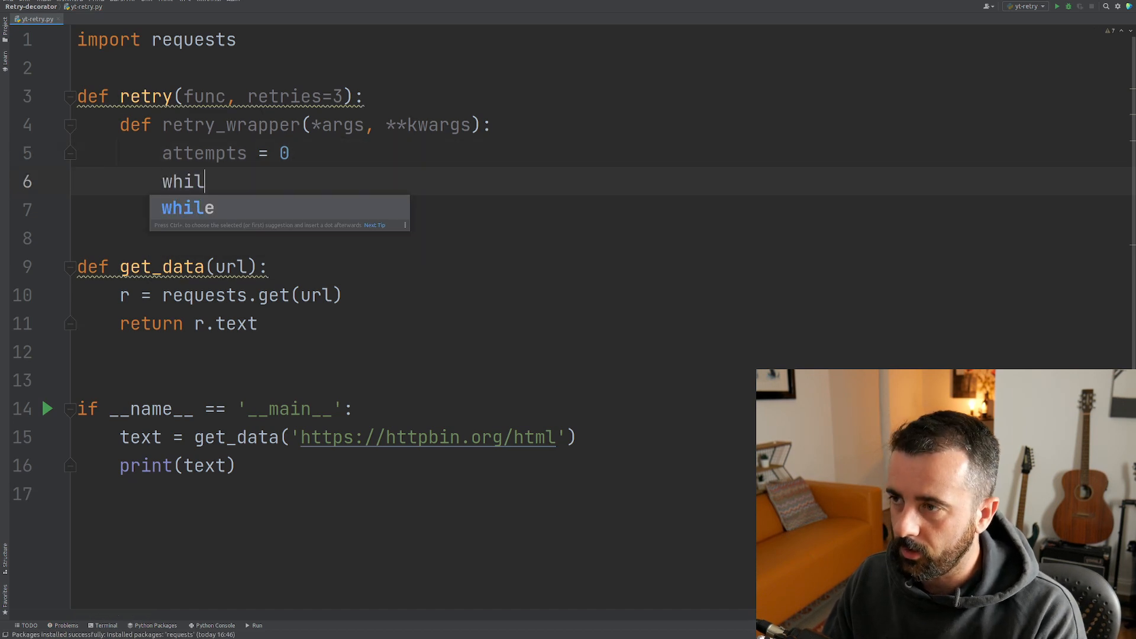
pyautogui.press('Tab')
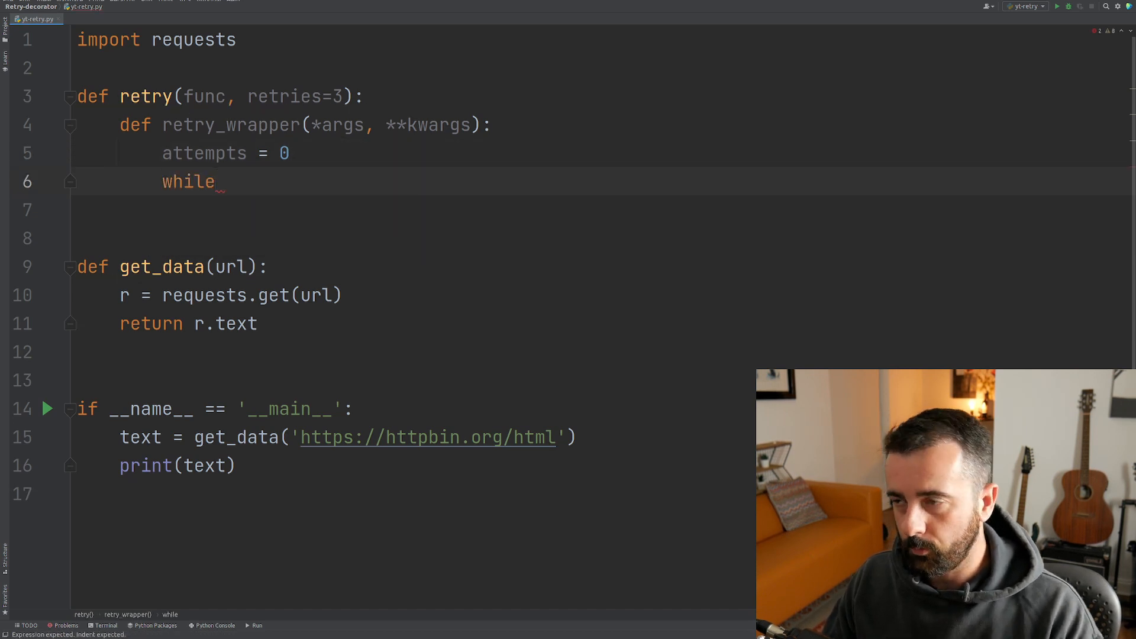
pyautogui.write('attempts <')
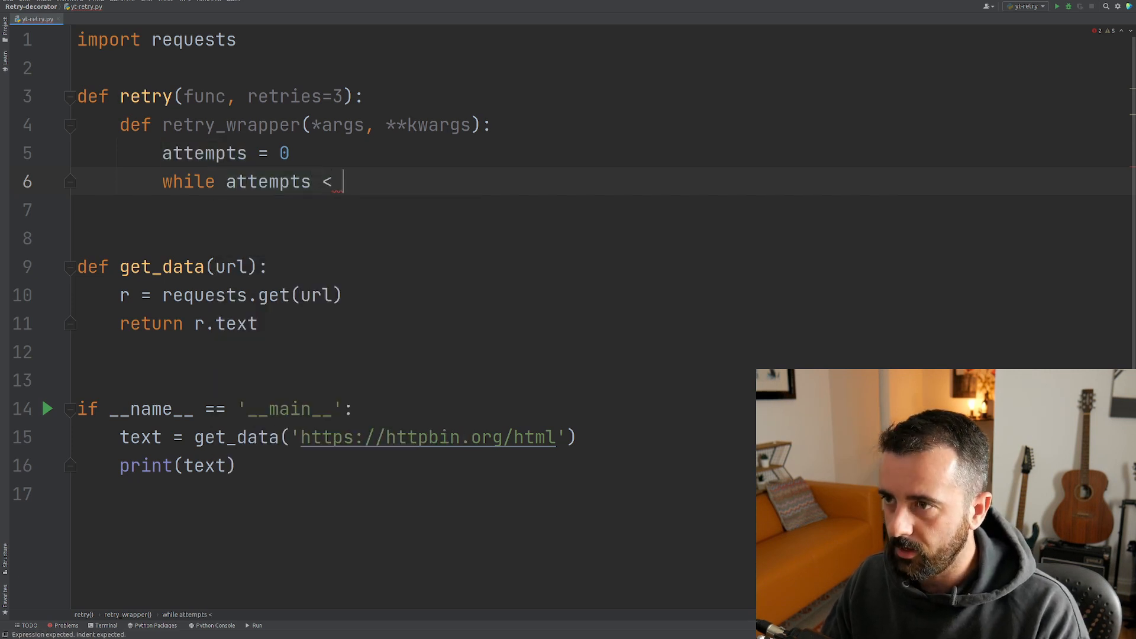
pyautogui.write('retries')
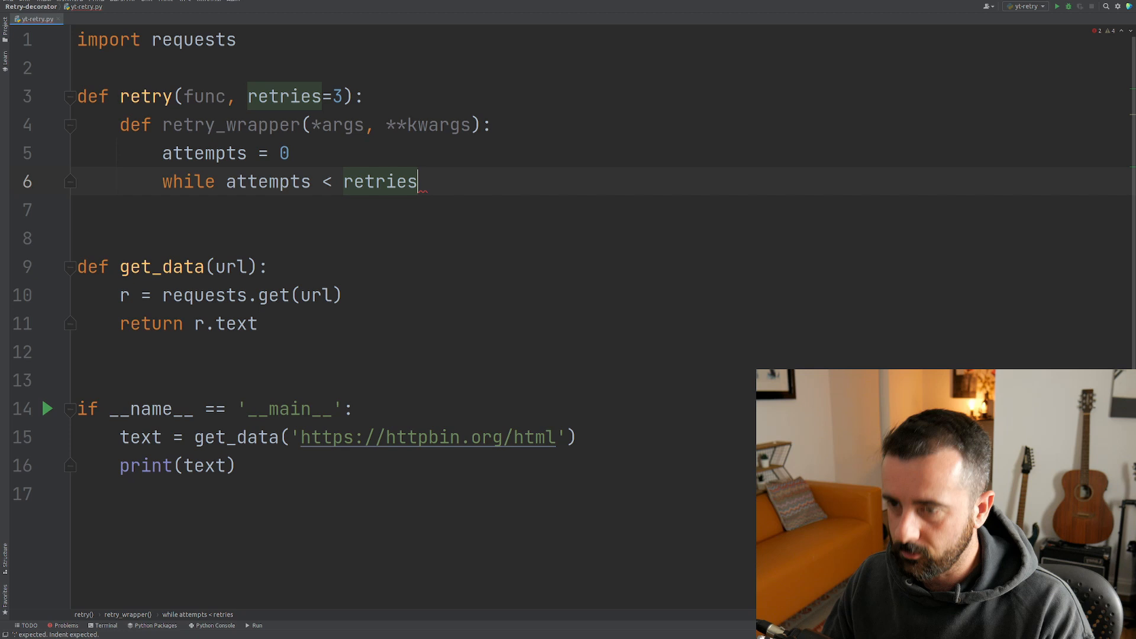
pyautogui.write(':')
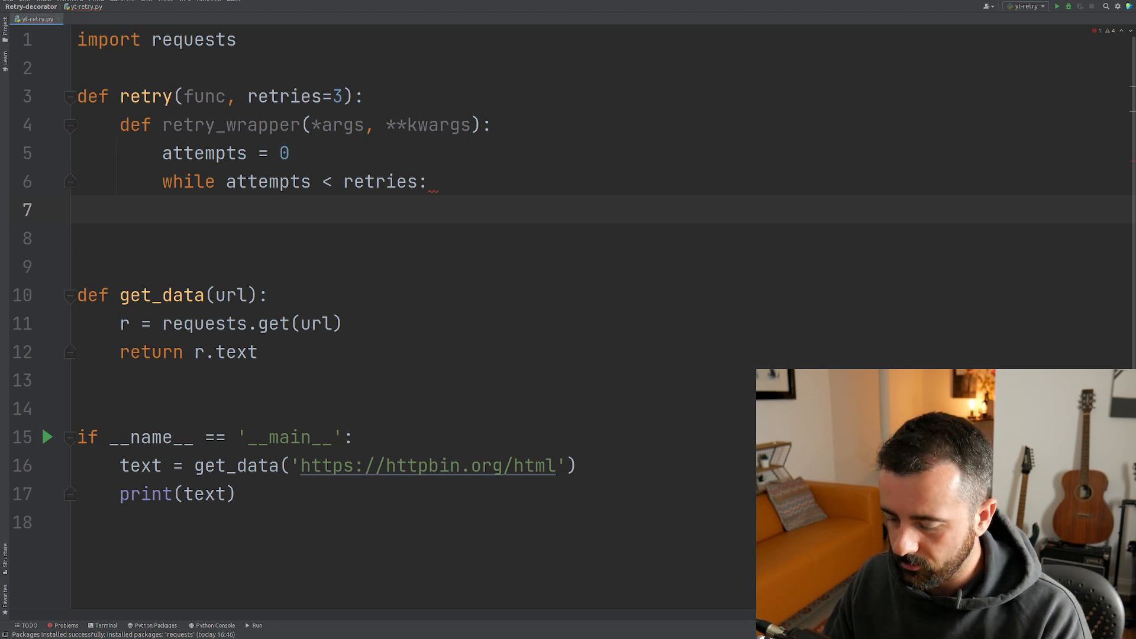
# Step: Inside the while loop, add a try block returning func(*args, **kwargs)
pyautogui.write('trty')
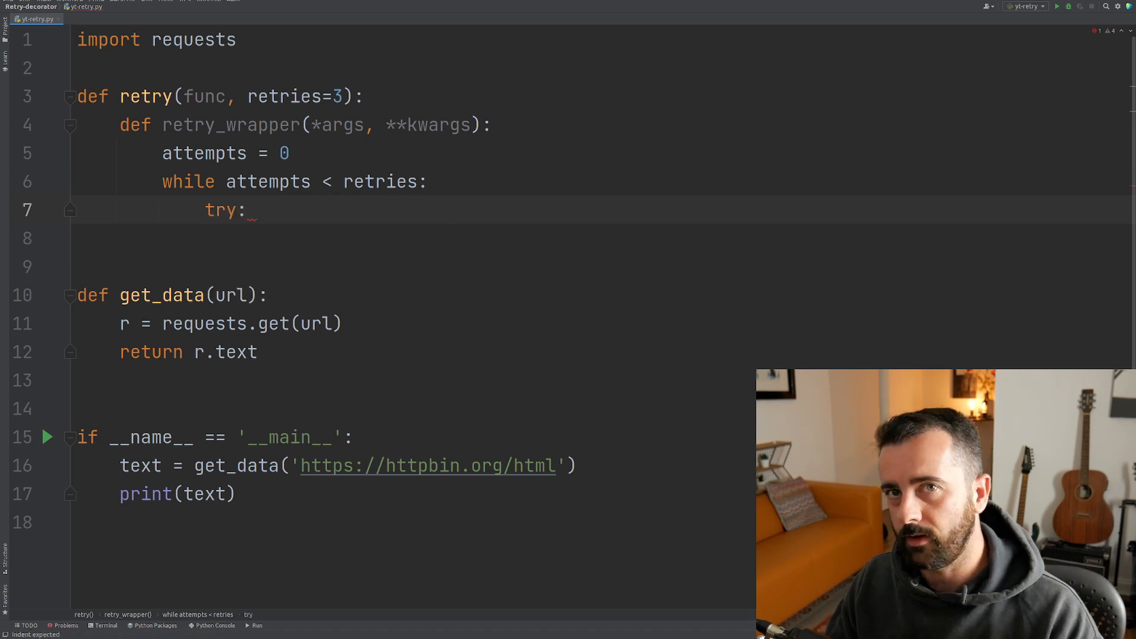
pyautogui.press('enter')
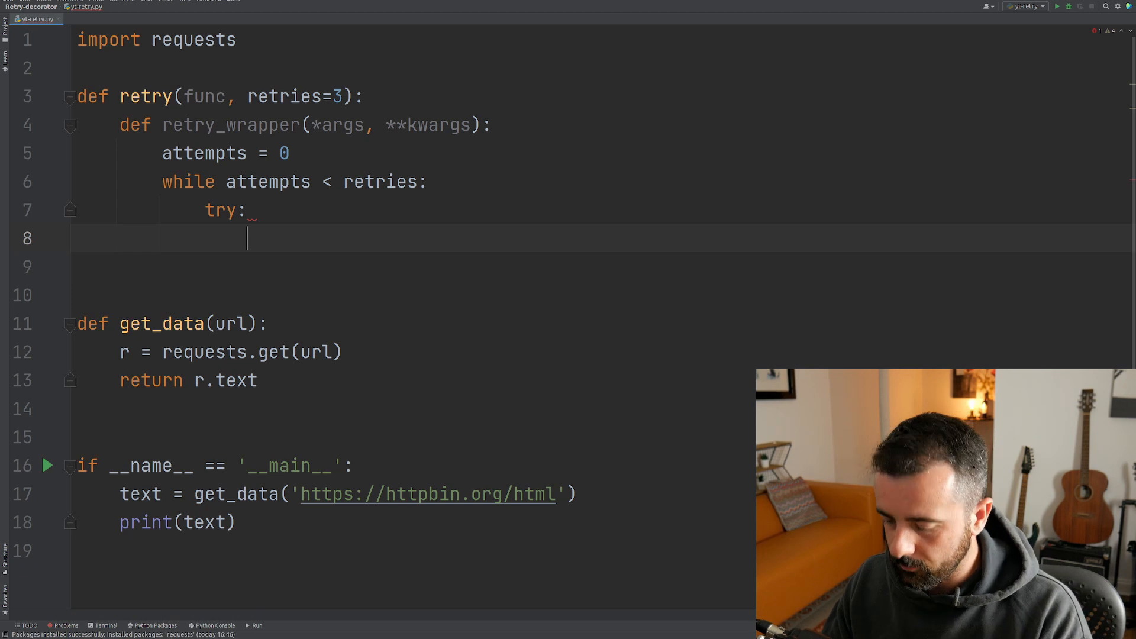
pyautogui.write('return')
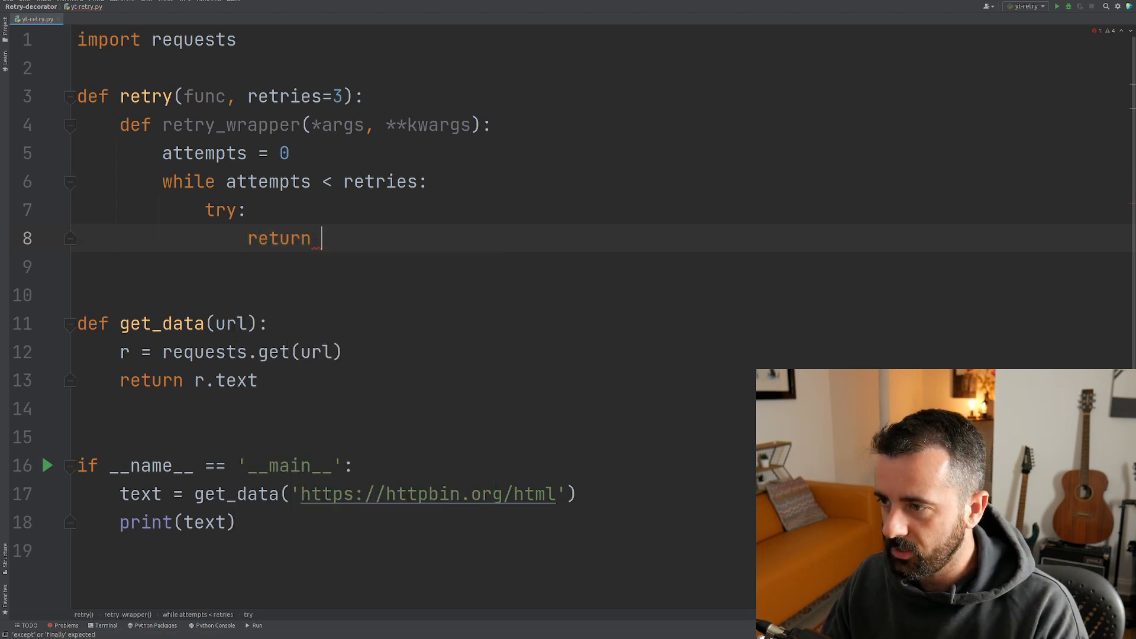
pyautogui.write('fuicn')
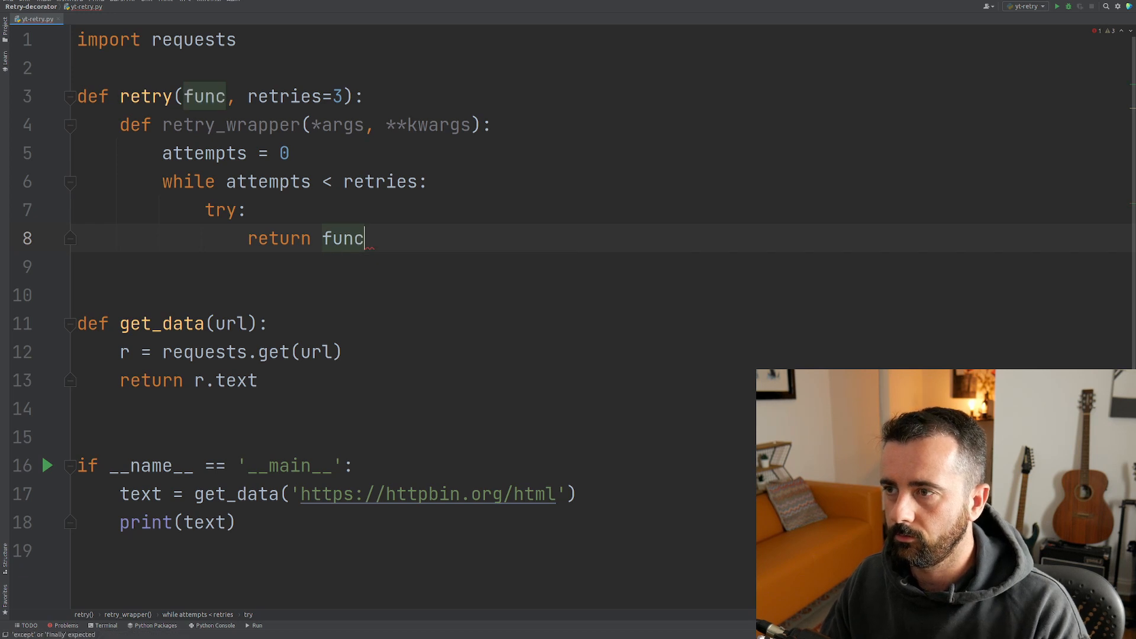
pyautogui.write('()')
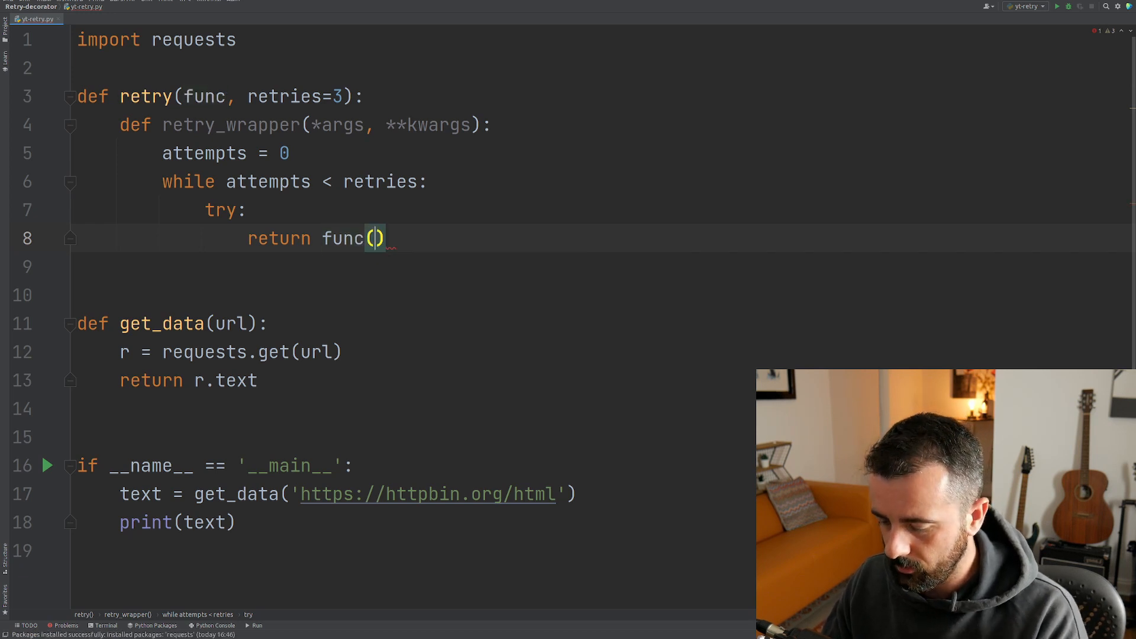
pyautogui.write('*args,')
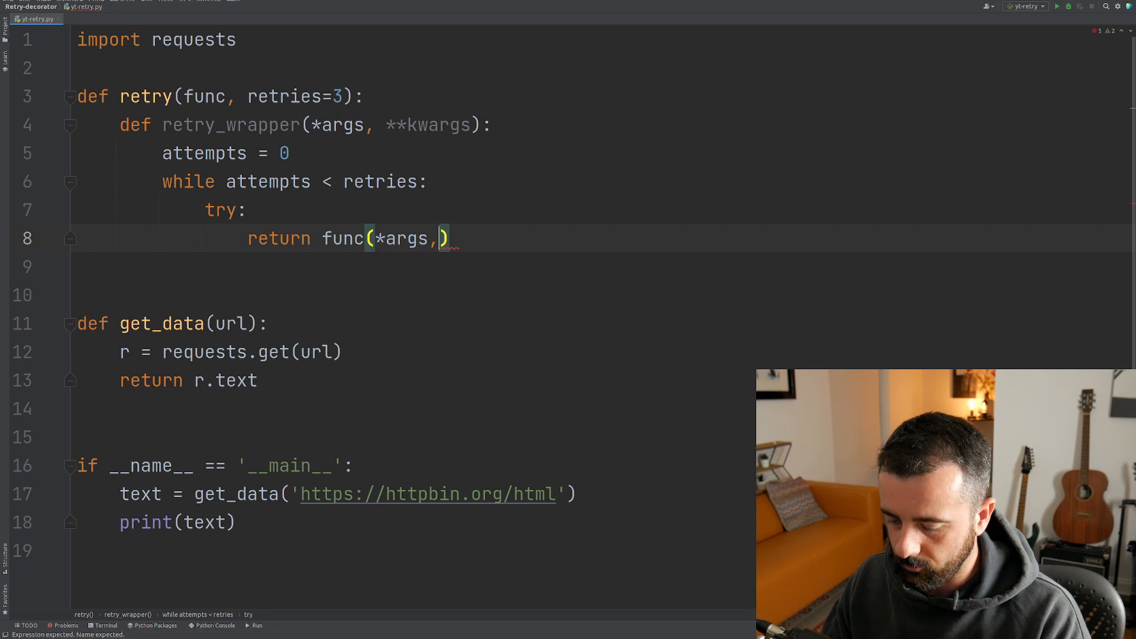
pyautogui.write('**kwards')
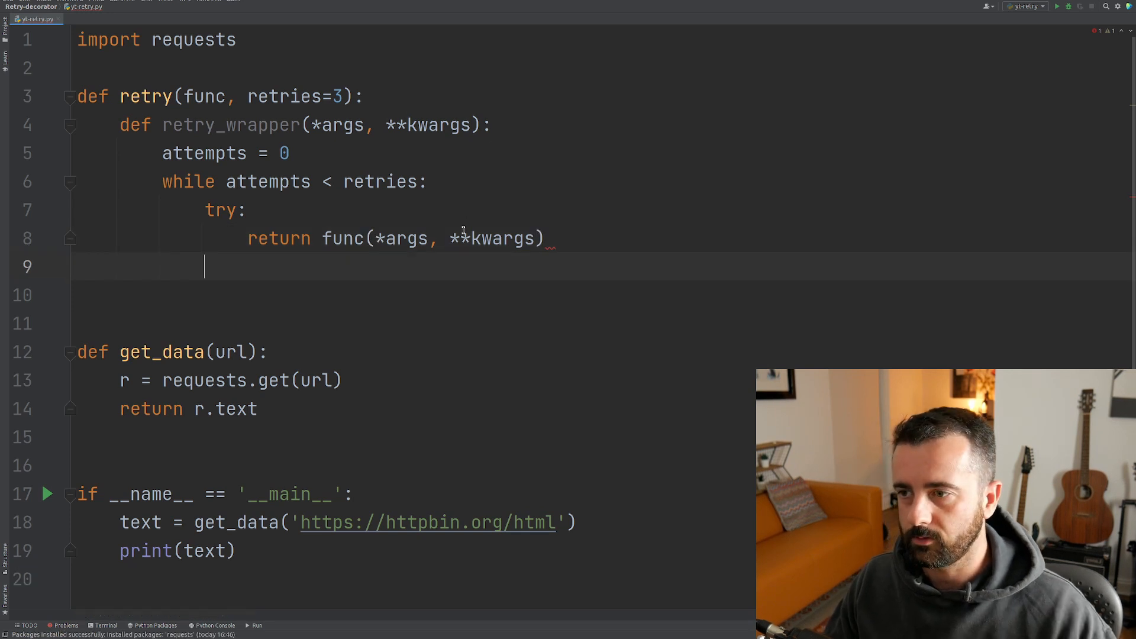
# Step: Add a placeholder except clause that simply passes
pyautogui.write('e')
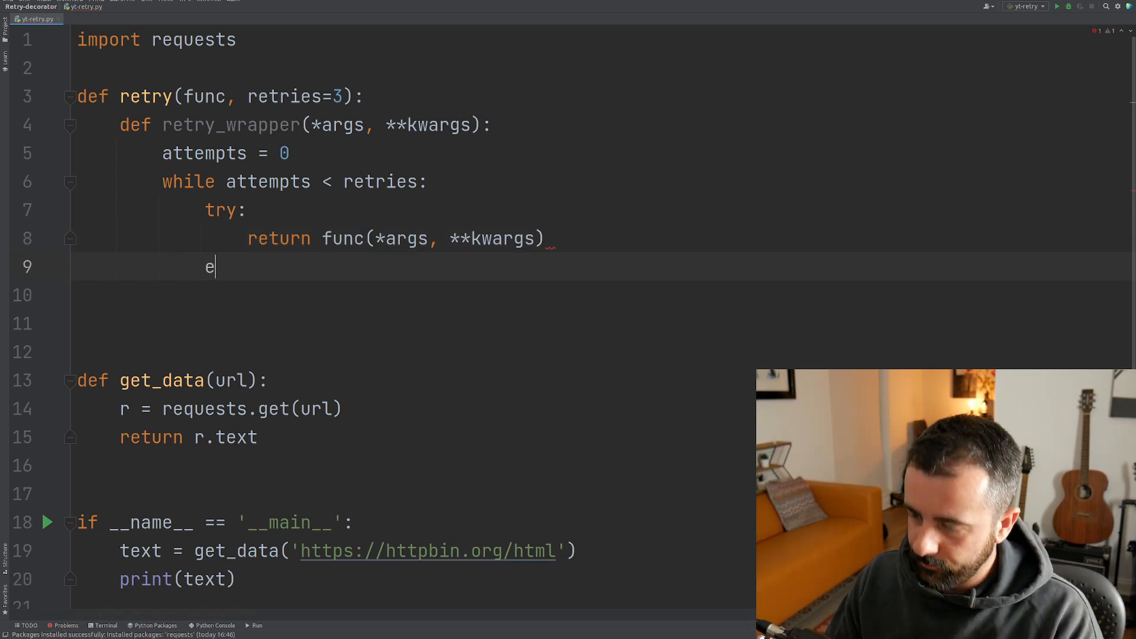
pyautogui.write('xcept:')
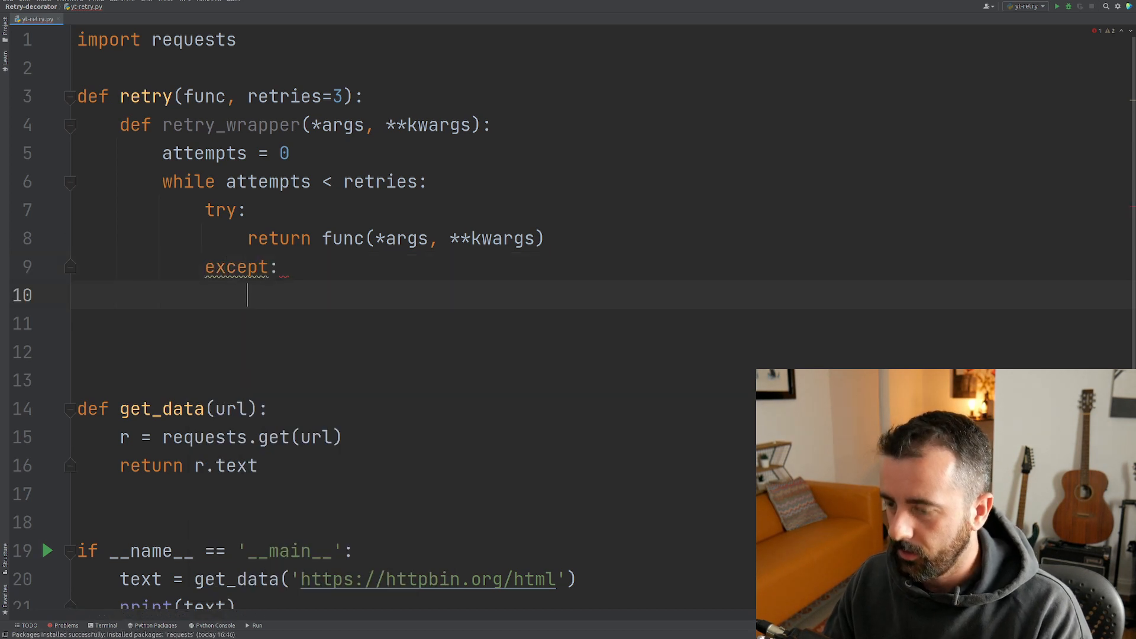
pyautogui.write('pass')
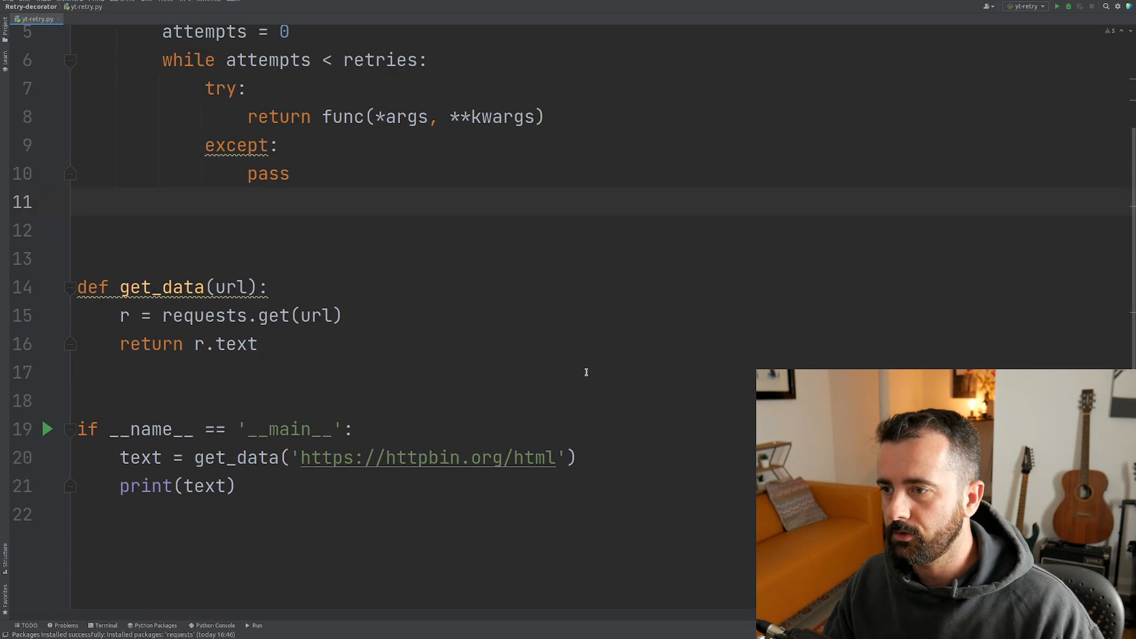
pyautogui.scroll(-3)
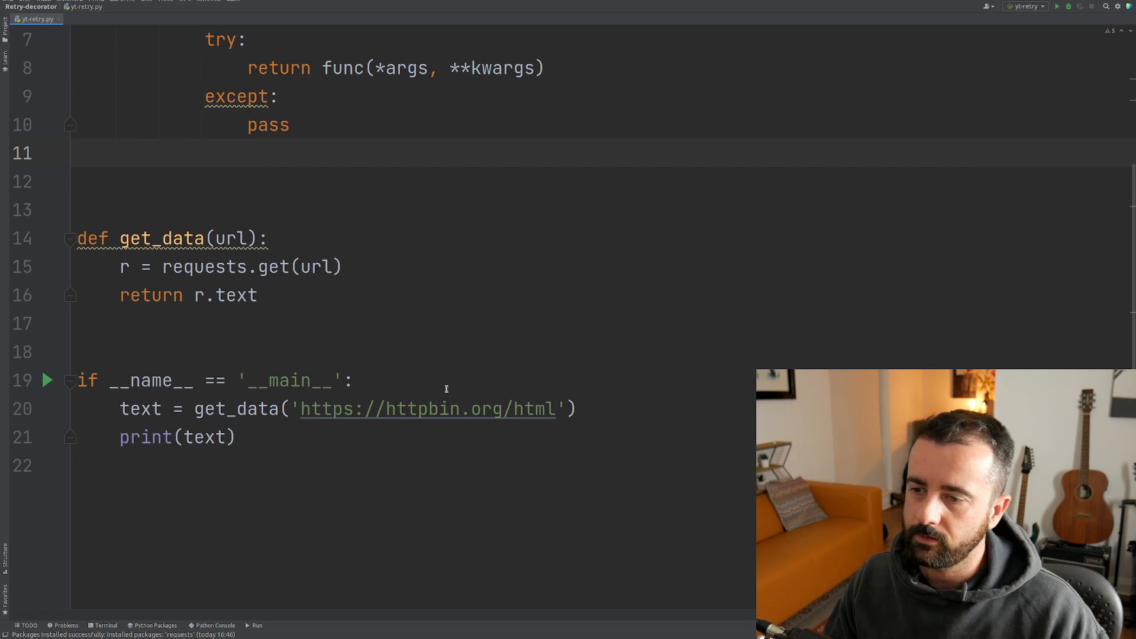
pyautogui.write('ssssssaasd')
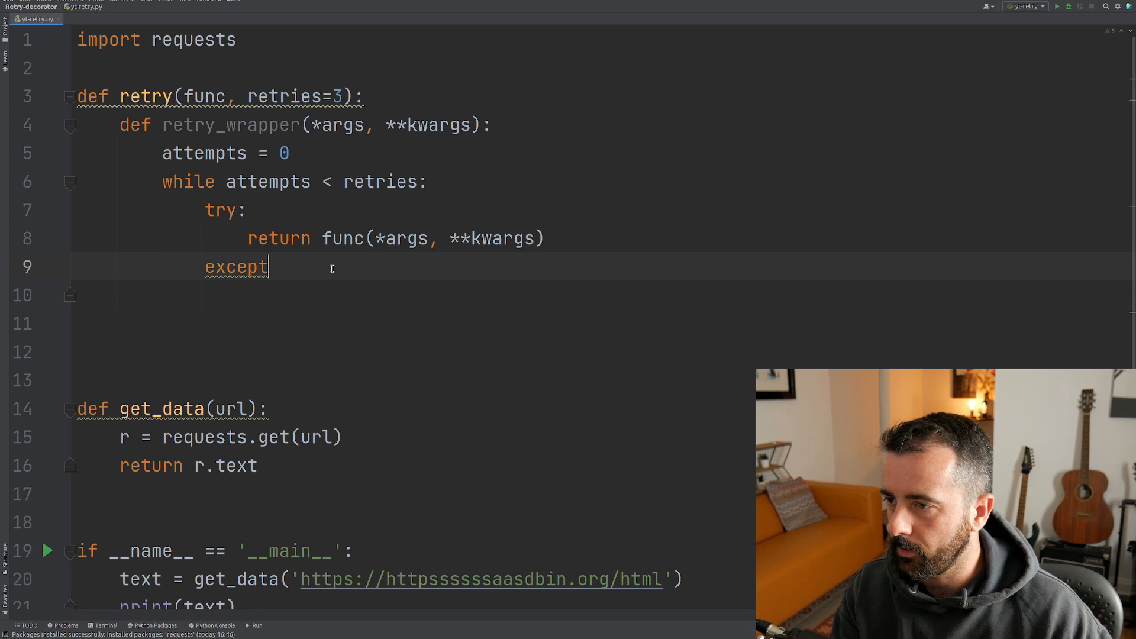
# Step: Catch requests.exceptions.RequestException as e, print(e), and check RequestException's documentation
pyautogui.write('r')
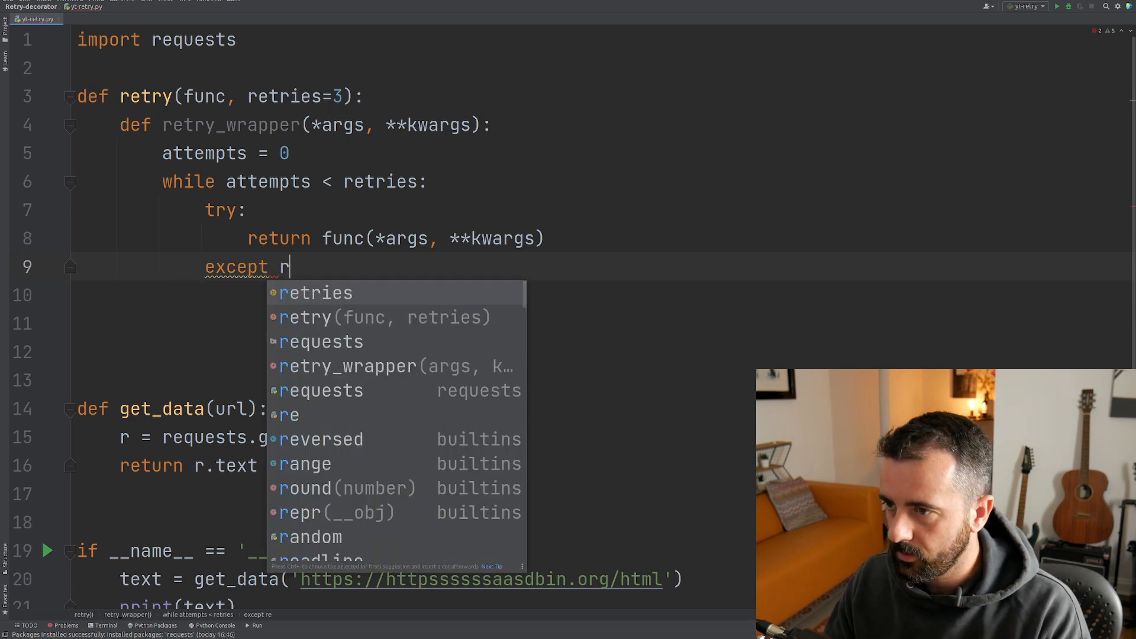
pyautogui.write('equests.')
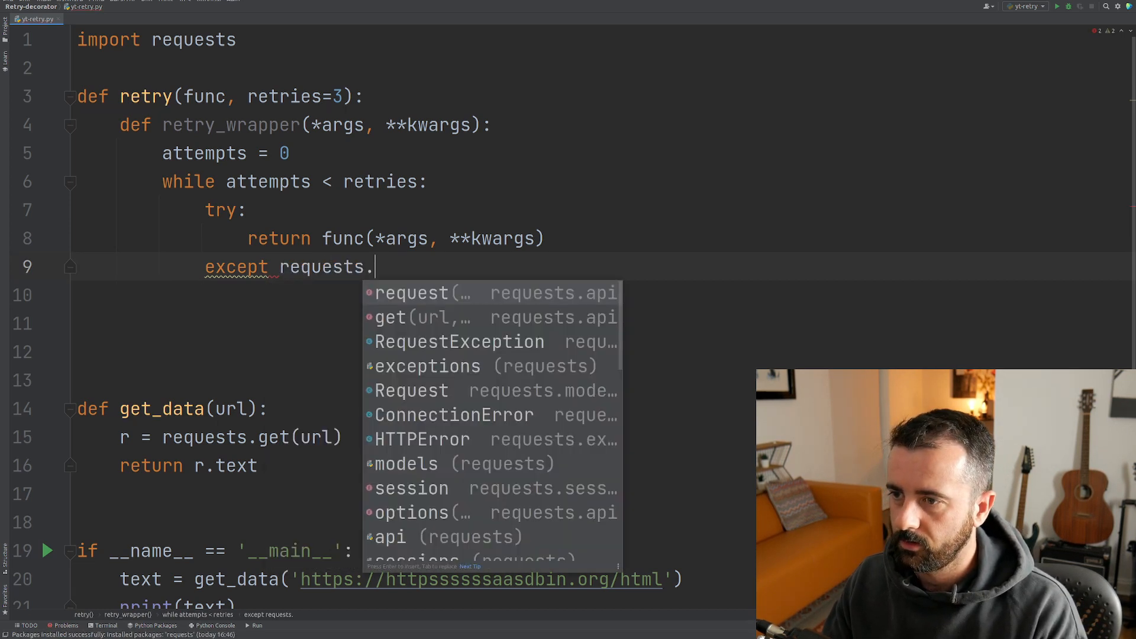
pyautogui.write('exceptions.RequestException as r')
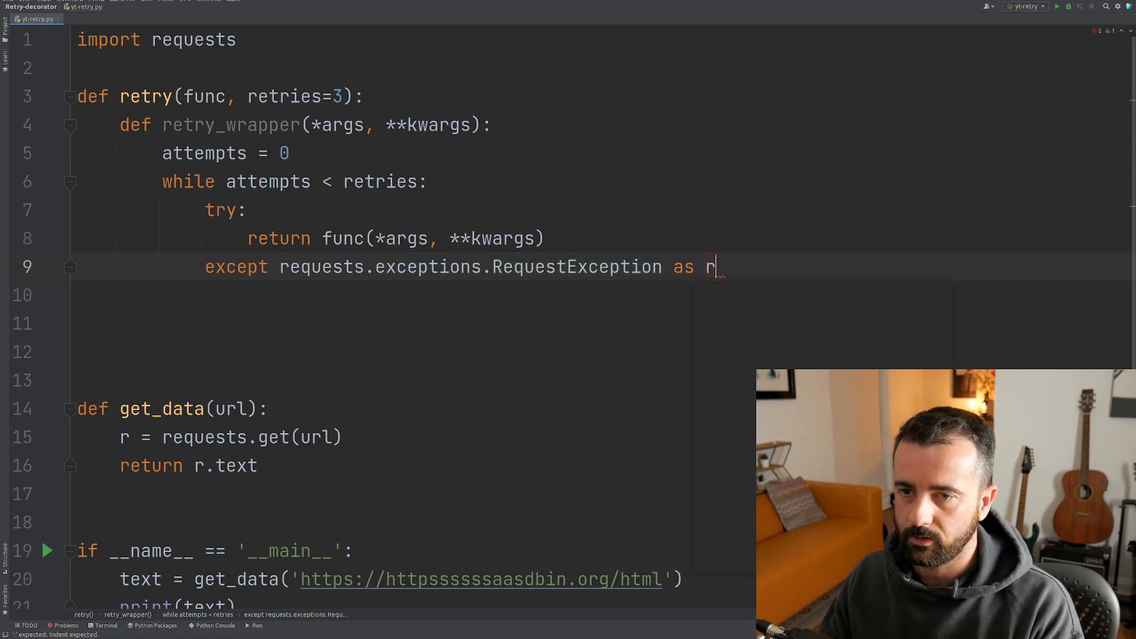
pyautogui.write('e:')
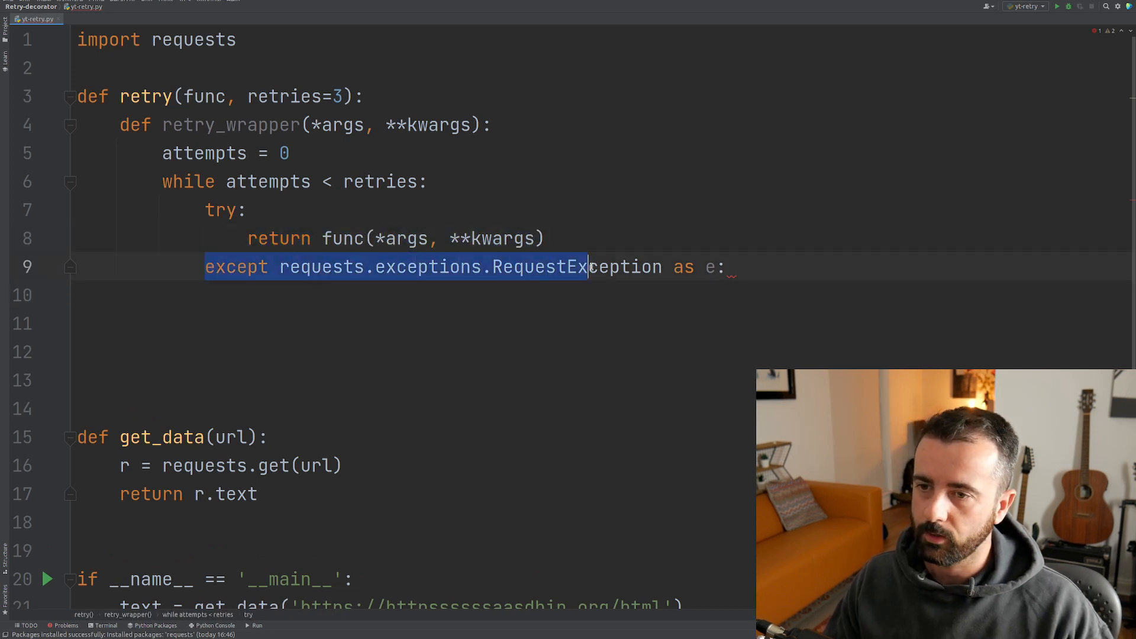
pyautogui.doubleClick(576, 267)
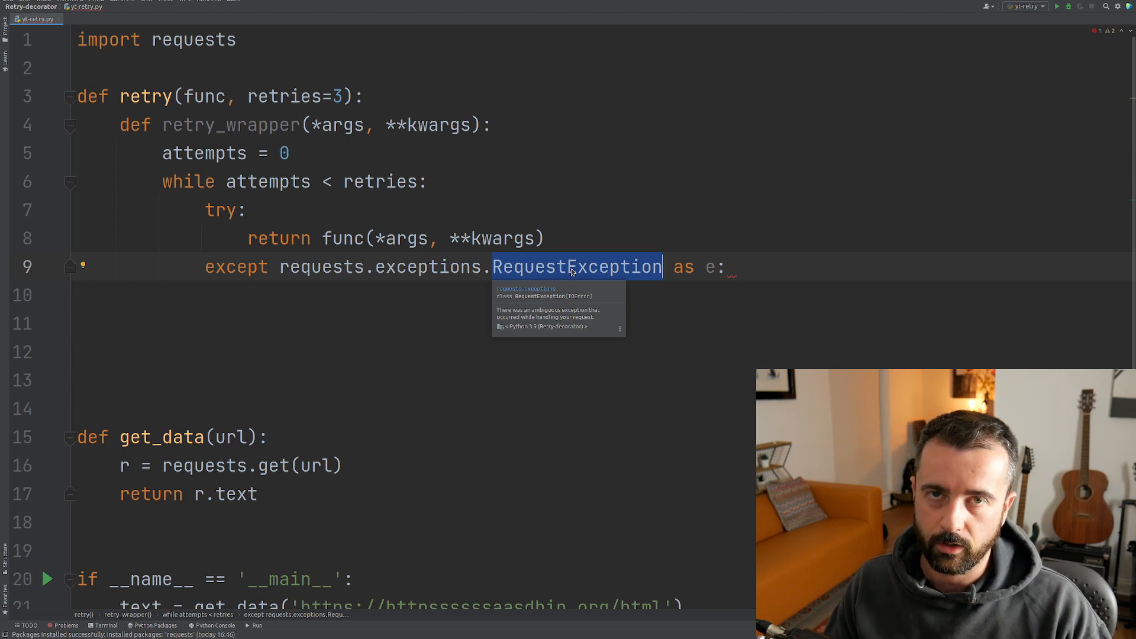
pyautogui.write('pr')
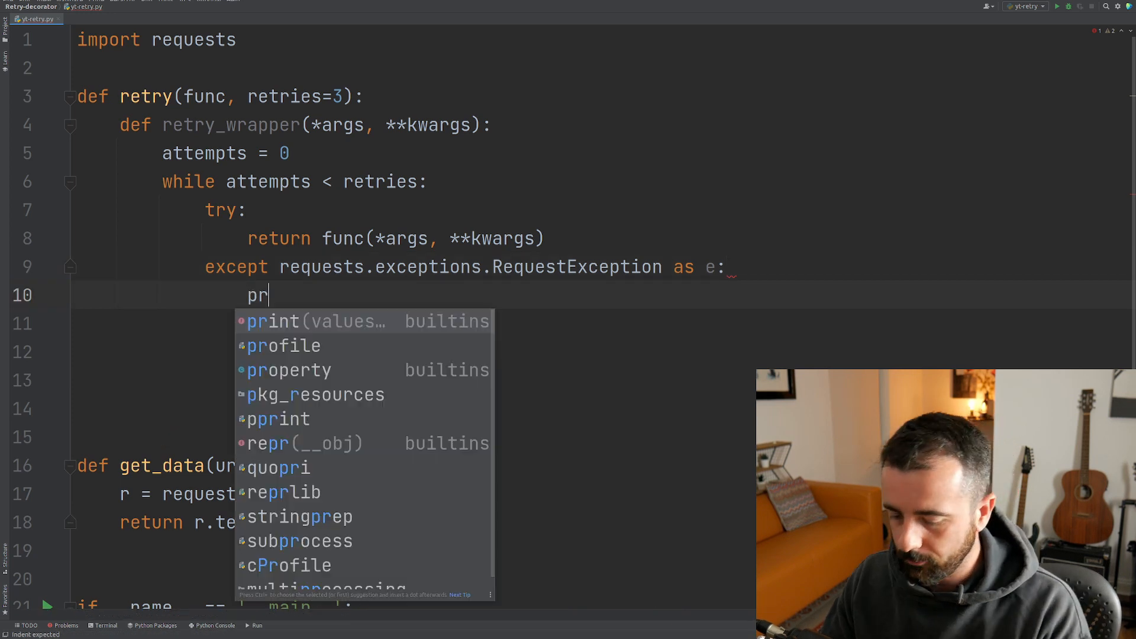
pyautogui.write('int(e')
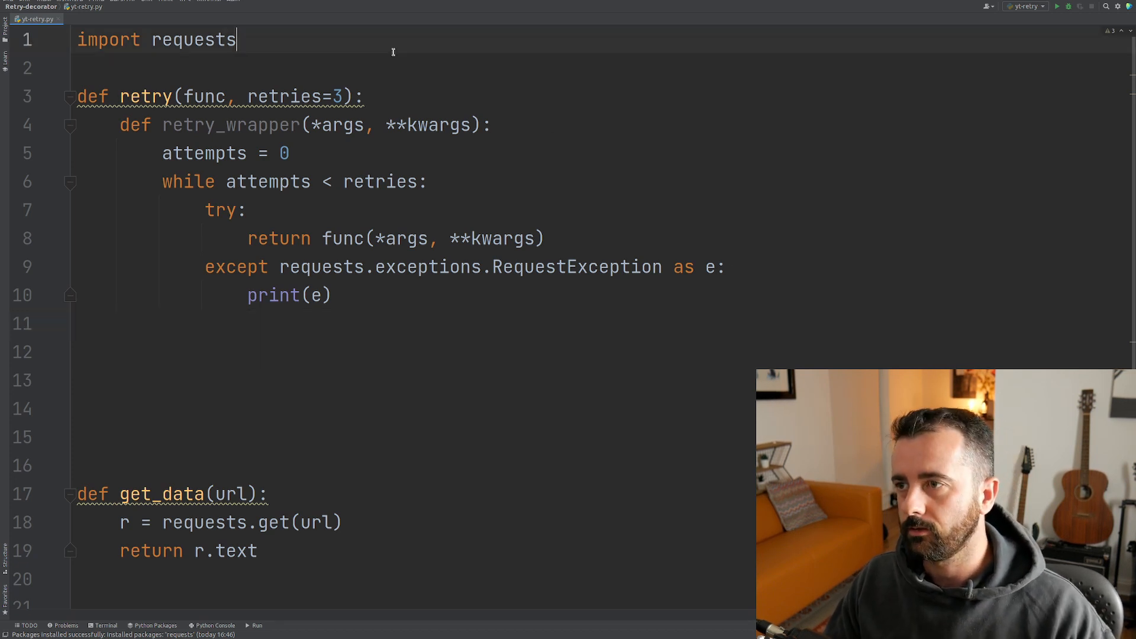
# Step: Import time, sleep 2 seconds and add 1 to attempts on failure, then start return retry_wrapper
pyautogui.write('import time')
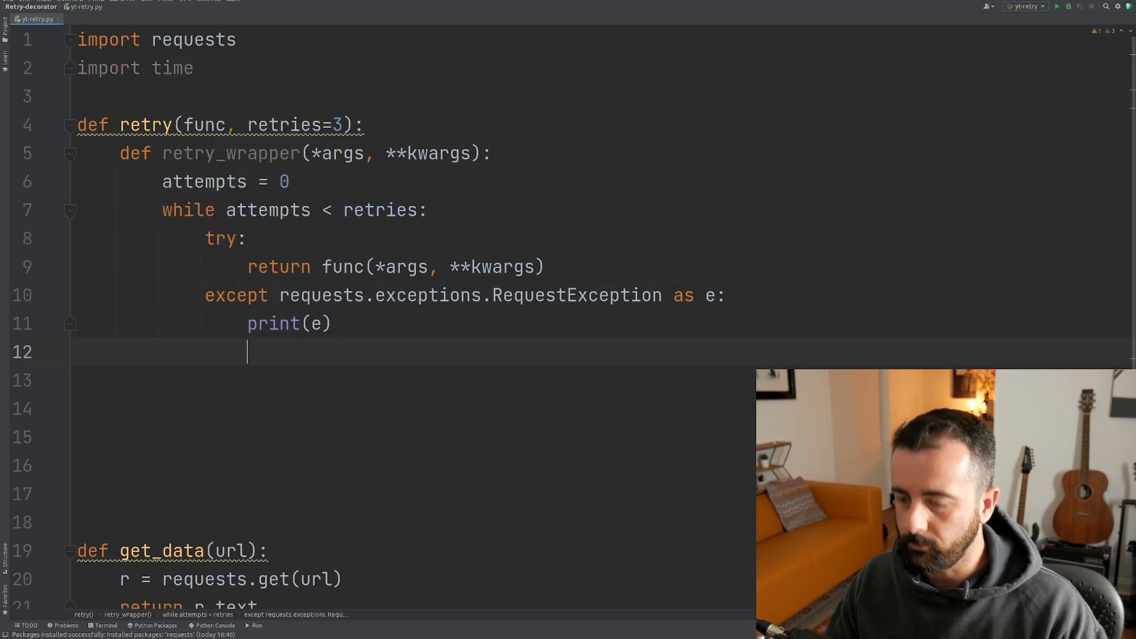
pyautogui.write('time.sleep(')
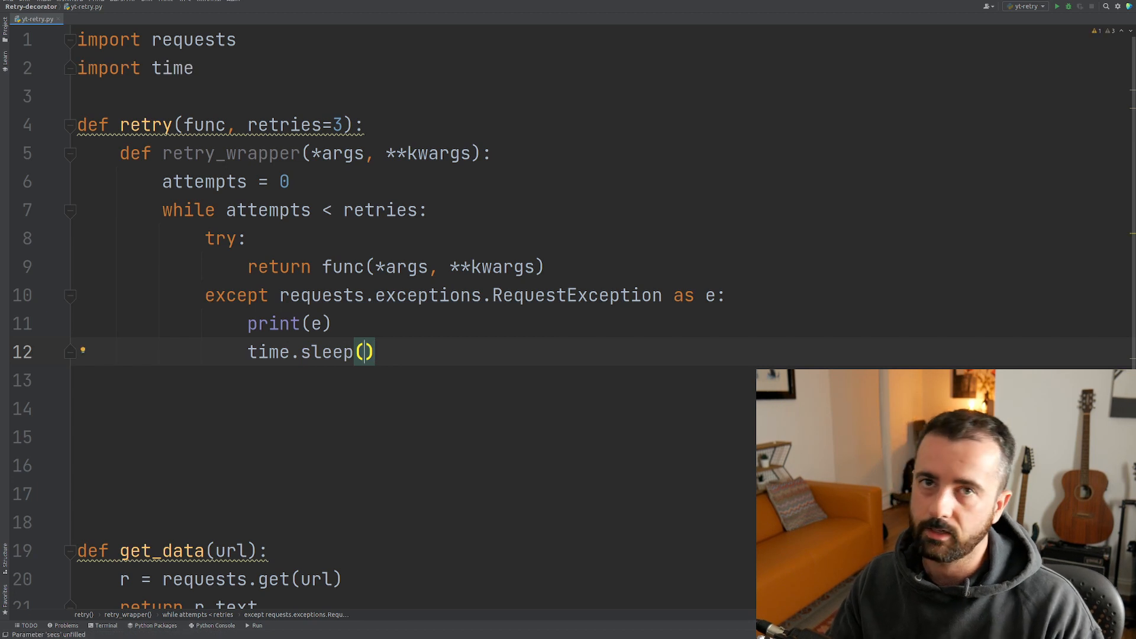
pyautogui.write('2')
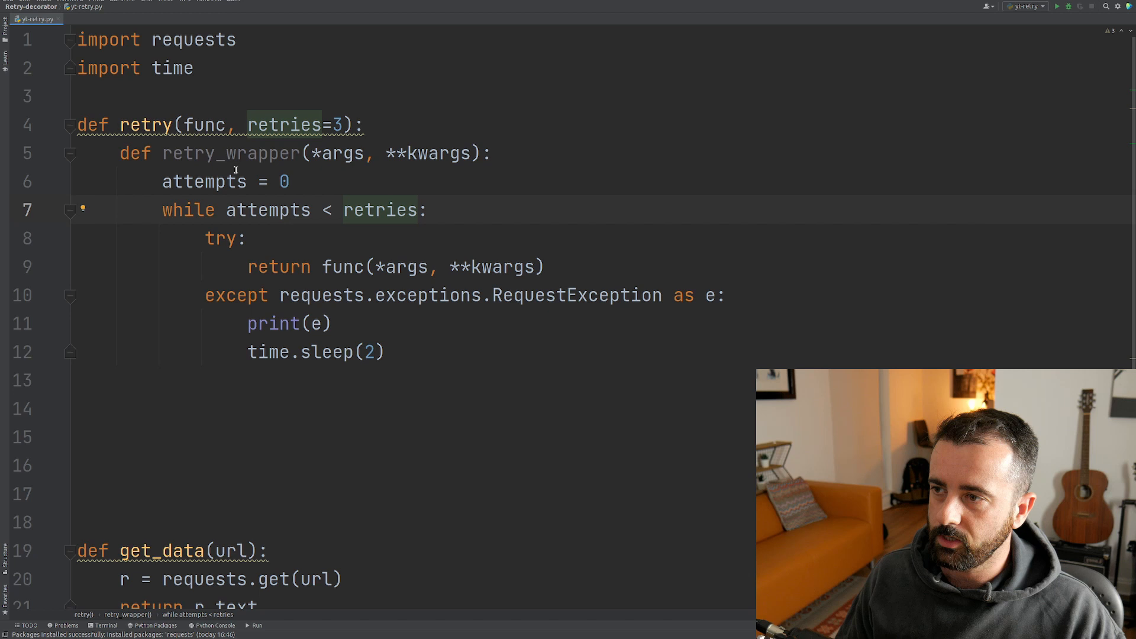
pyautogui.write('attempts')
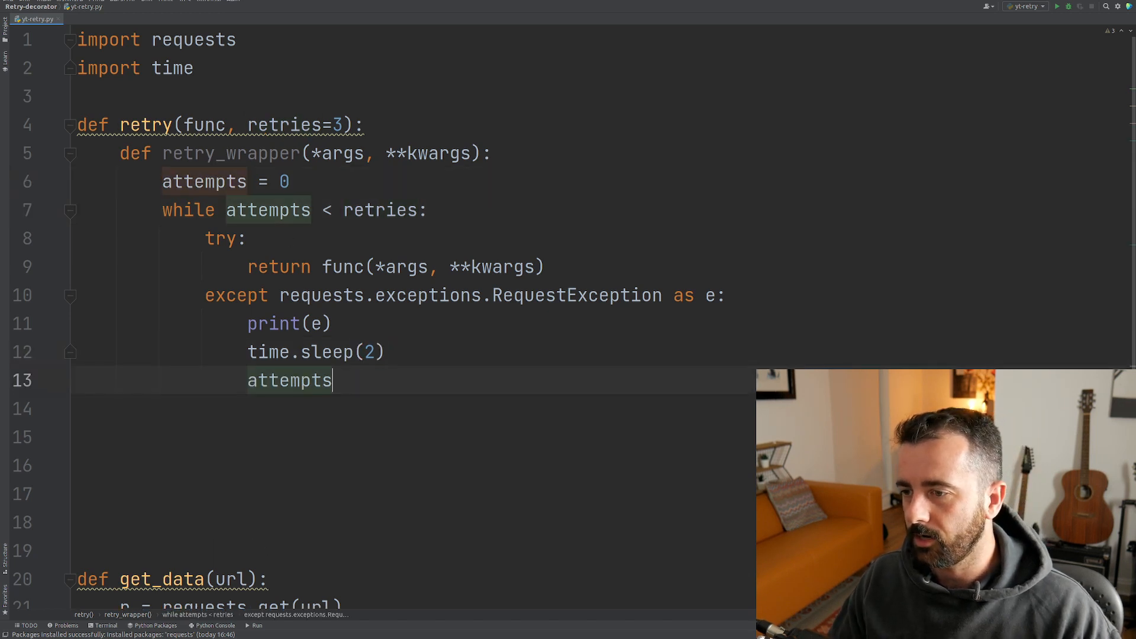
pyautogui.write('+= 1')
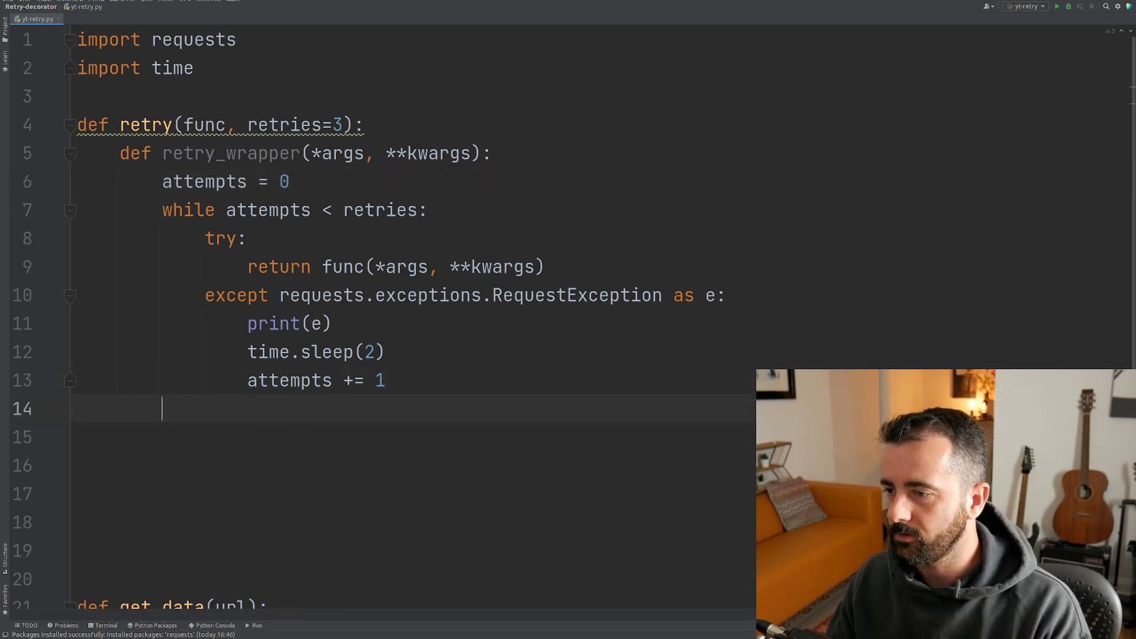
pyautogui.write('return retry_wrapper')
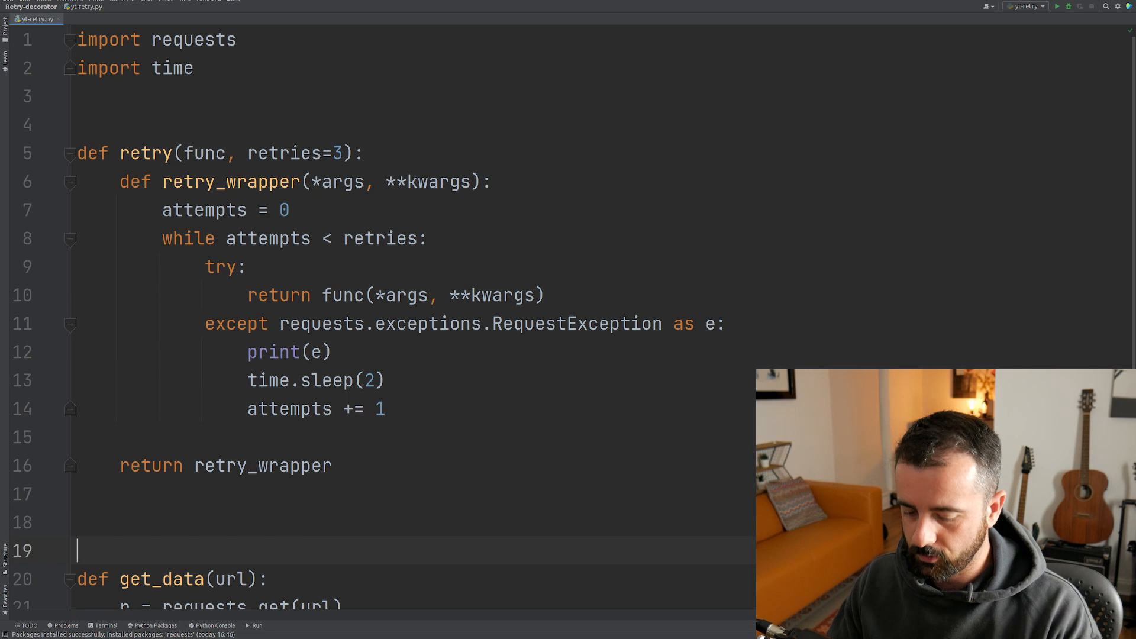
pyautogui.write('@retry')
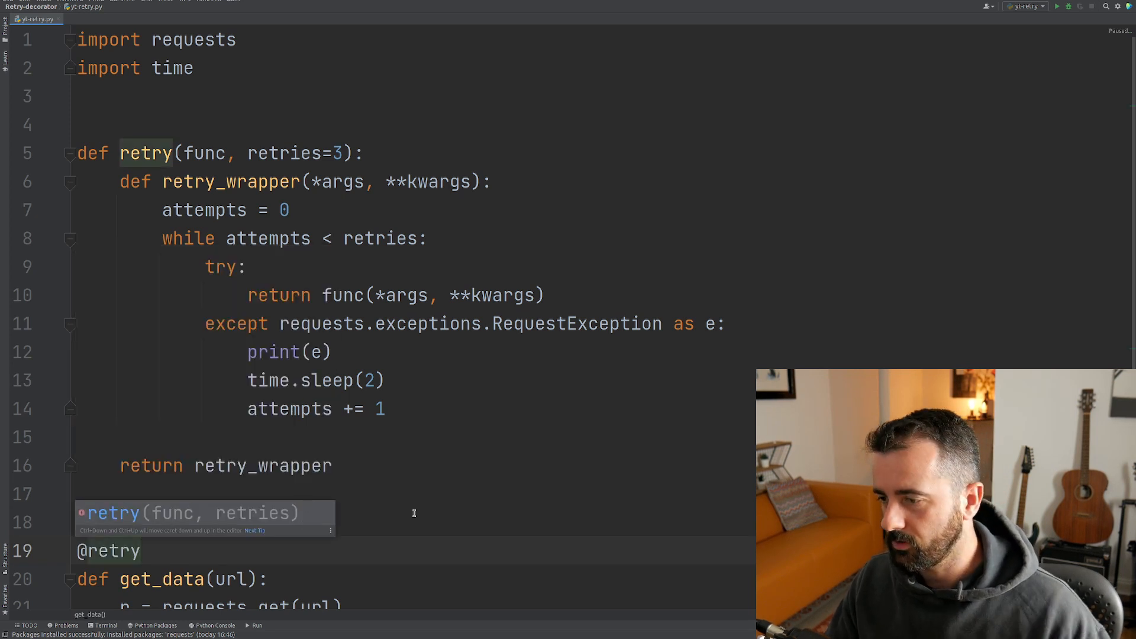
pyautogui.scroll(-3)
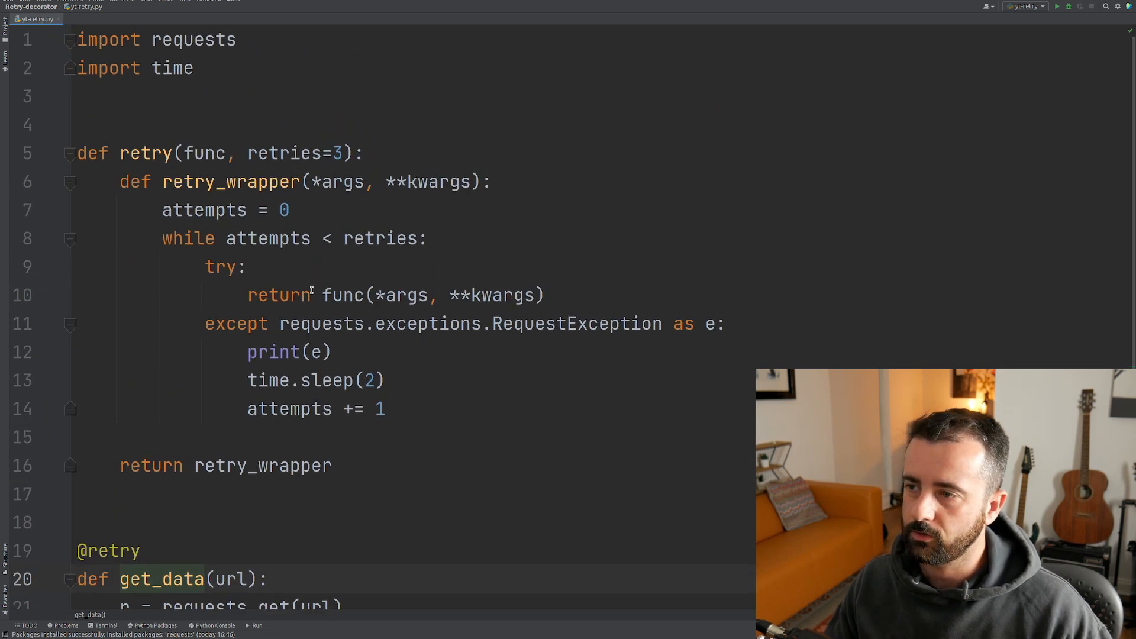
pyautogui.click(519, 294)
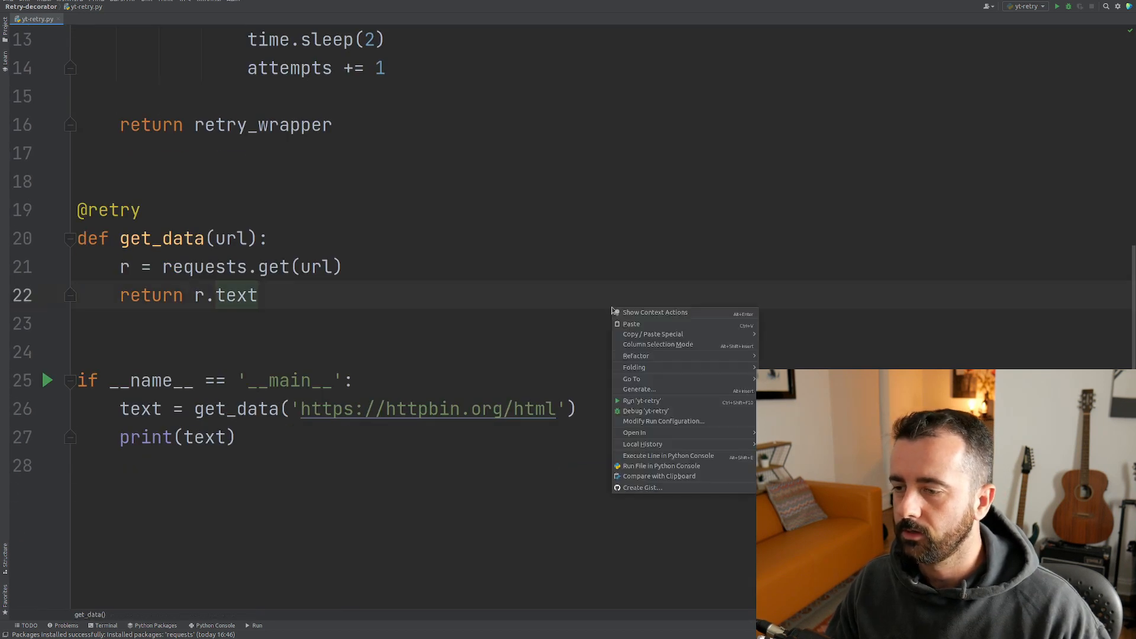
# Step: Comment out the httpbin call and call get_data on pleasesubtome.org instead
pyautogui.click(641, 401)
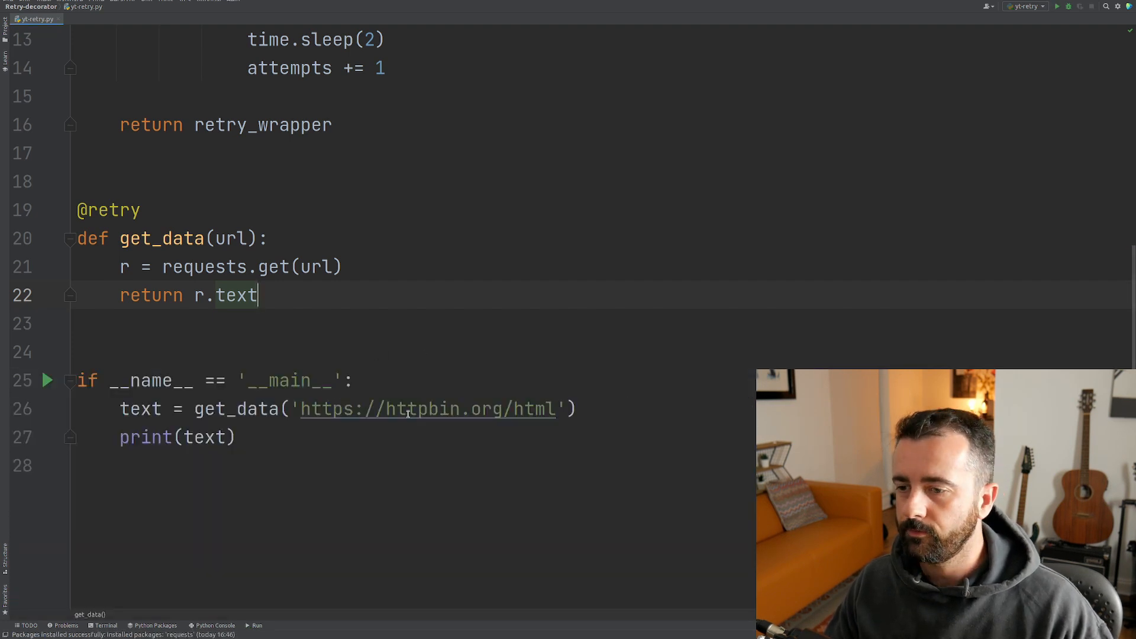
pyautogui.moveTo(602, 413)
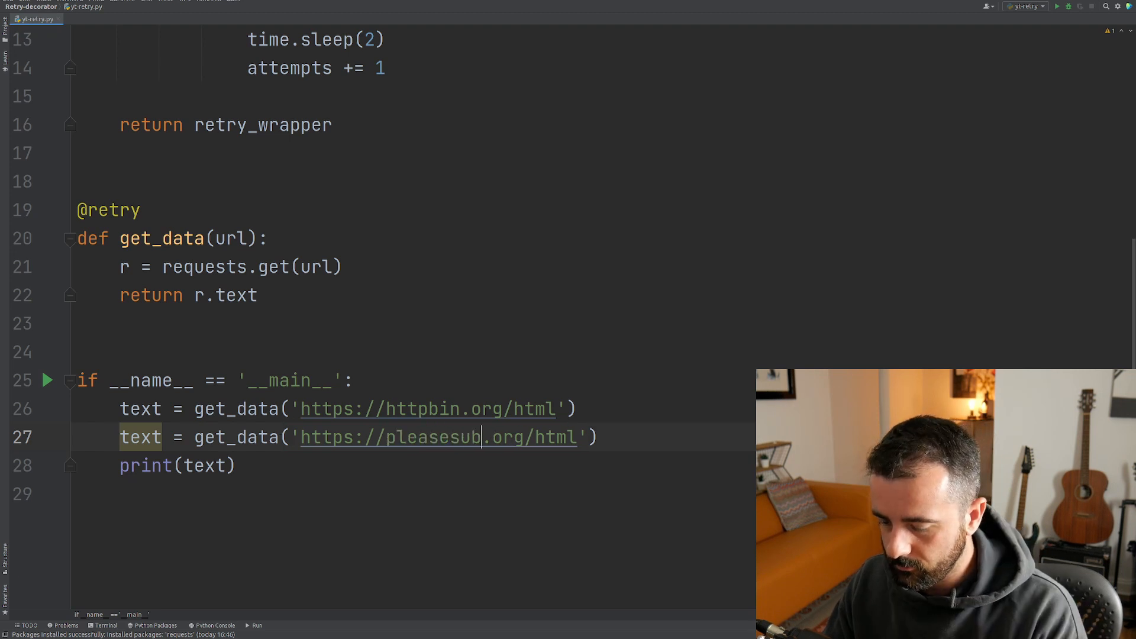
pyautogui.write('tome')
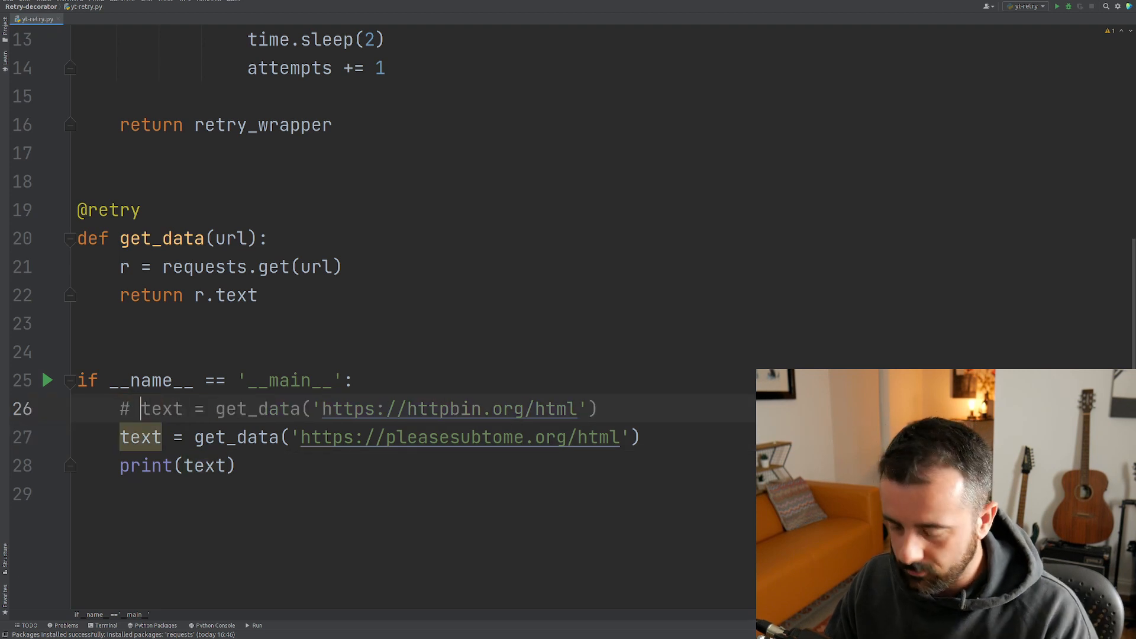
# Step: Run yt-retry, review three pleasesubtome.org failures and None, then hide the Run panel
pyautogui.rightClick(217, 295)
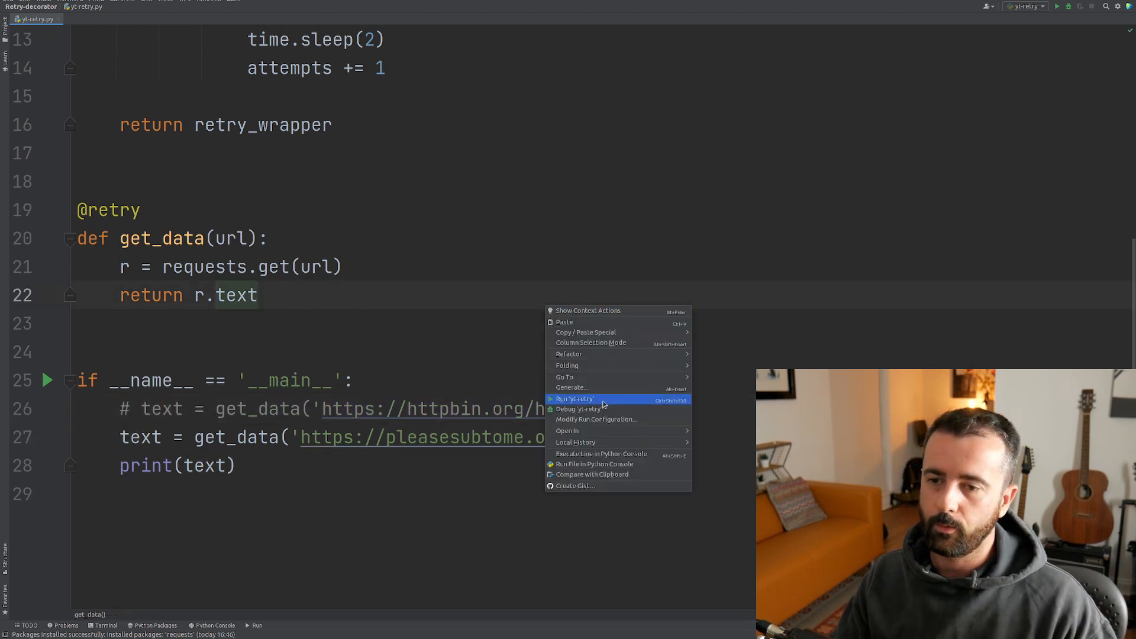
pyautogui.click(573, 399)
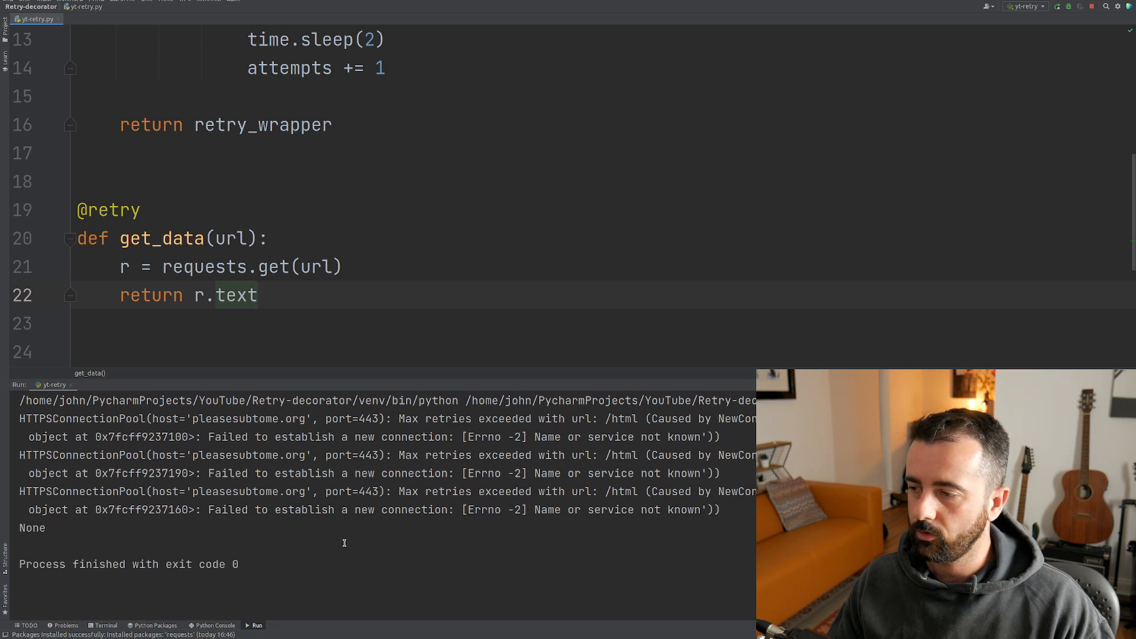
pyautogui.doubleClick(33, 527)
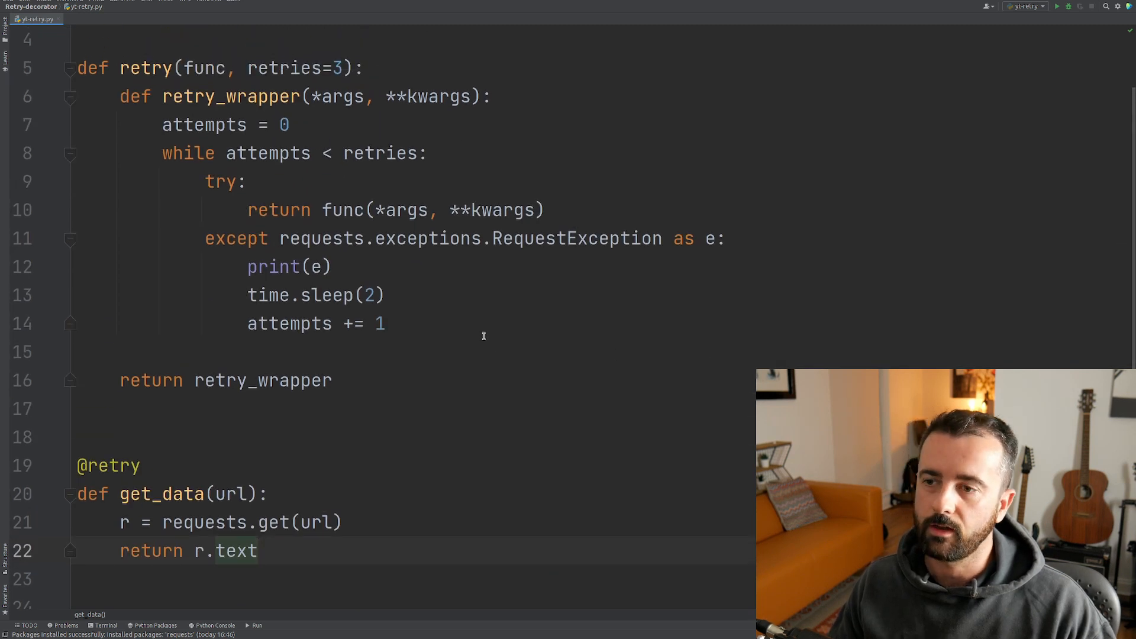
pyautogui.doubleClick(288, 266)
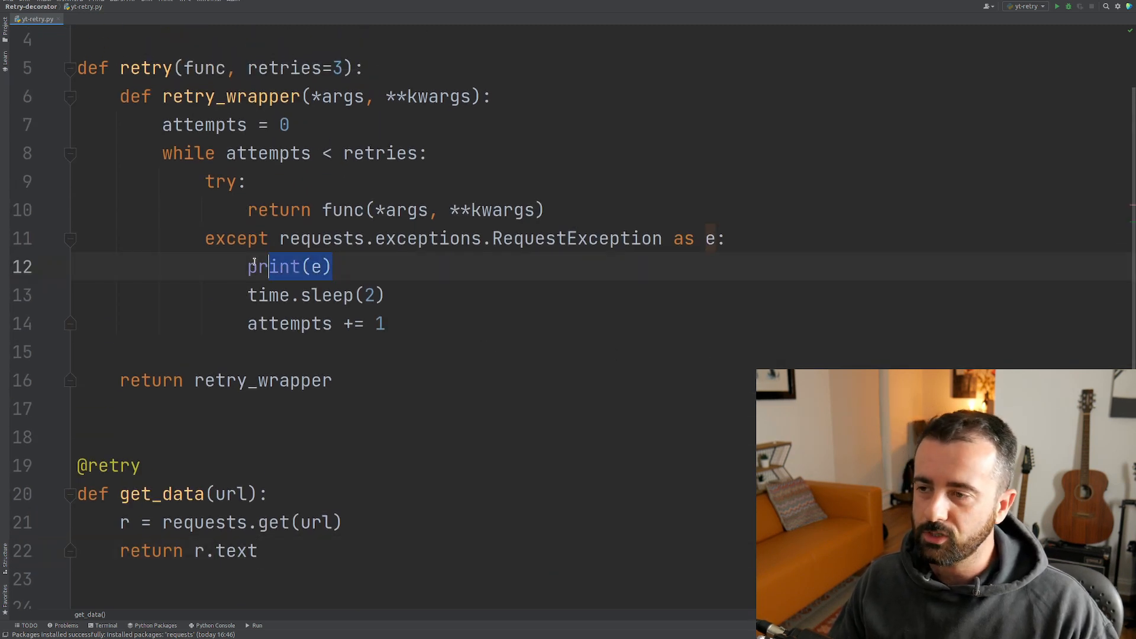